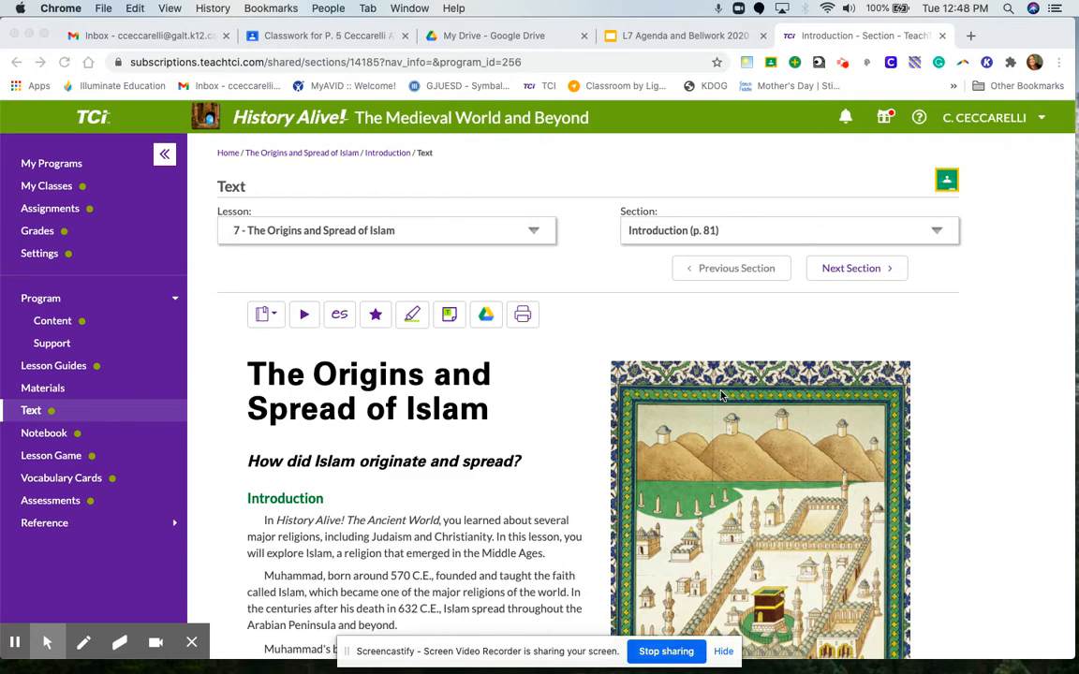
mouse_move(589, 334)
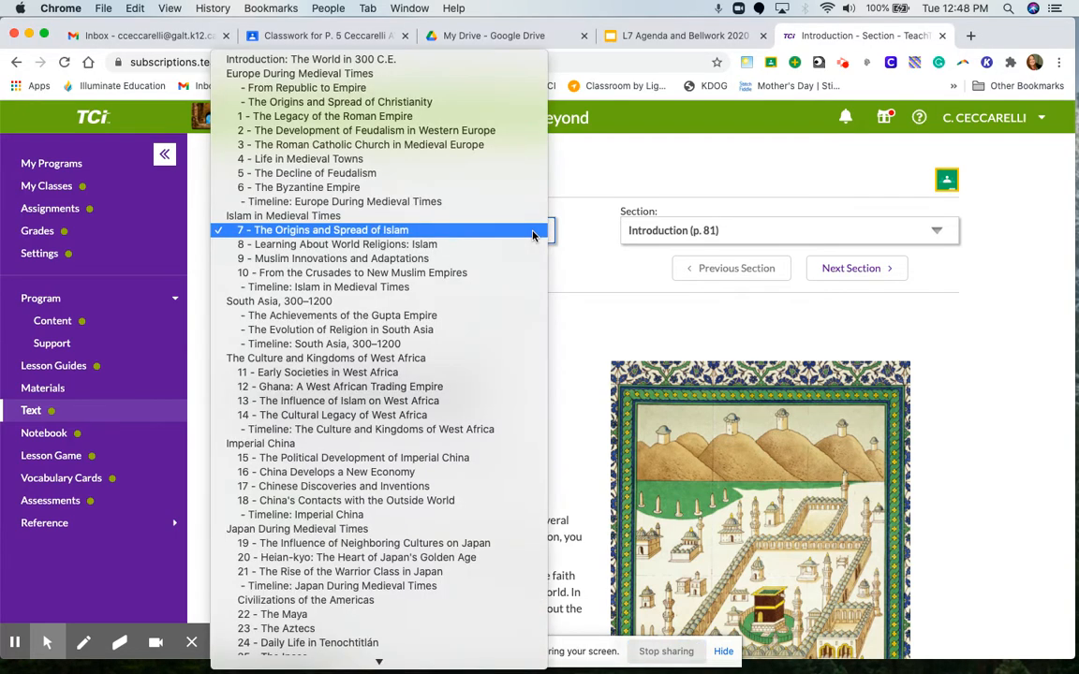
mouse_move(337, 229)
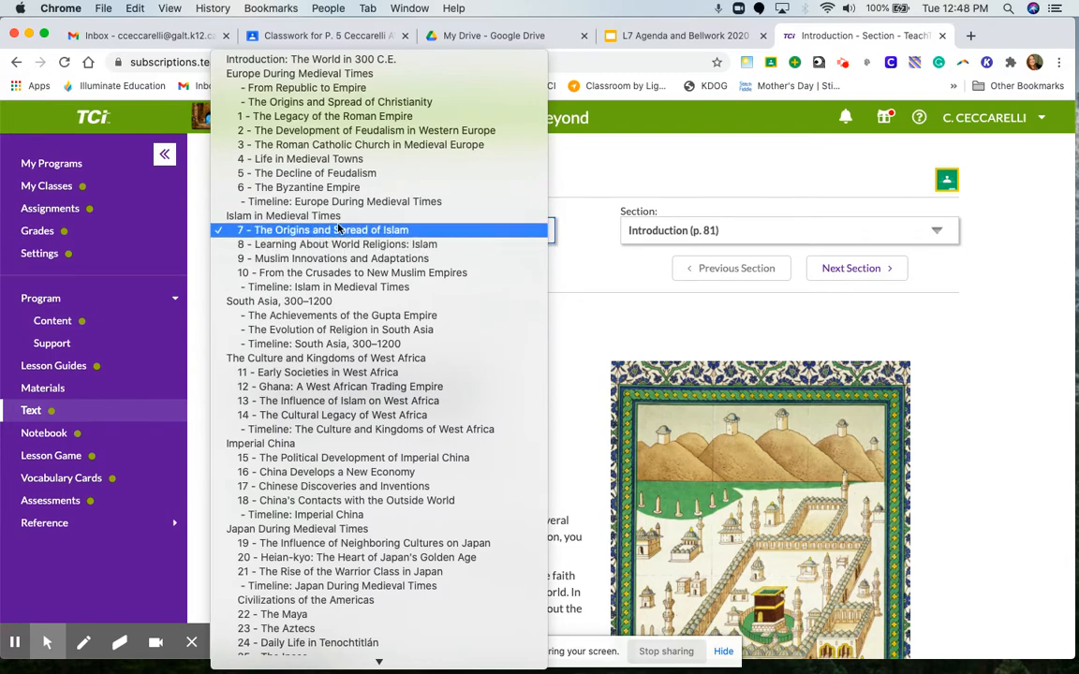
mouse_move(263, 236)
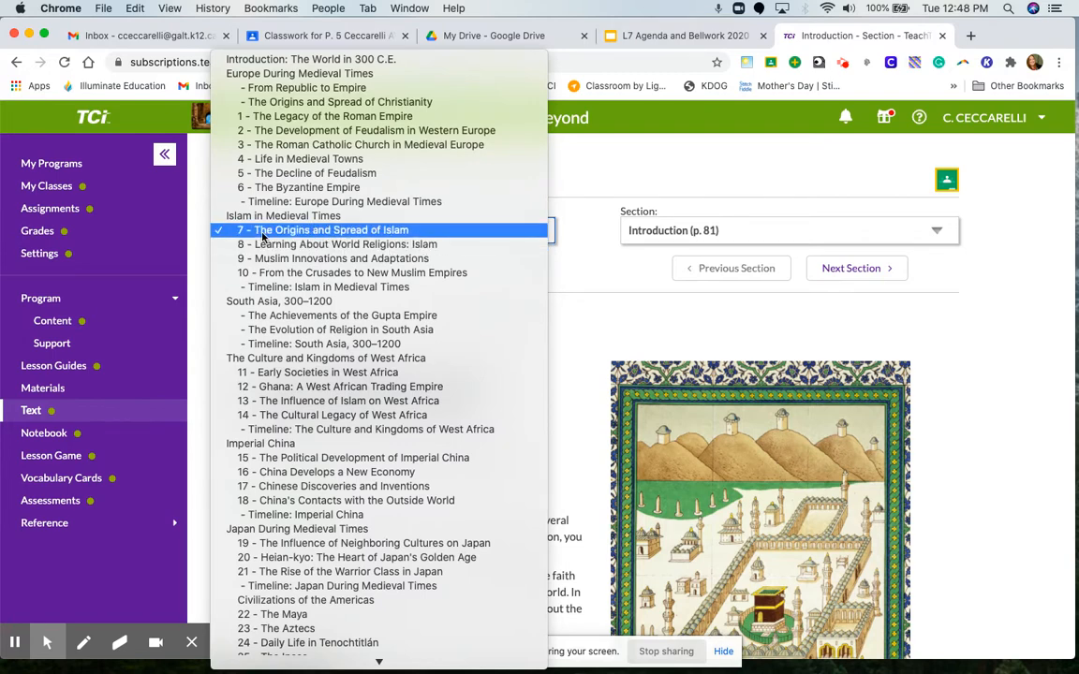
mouse_move(283, 216)
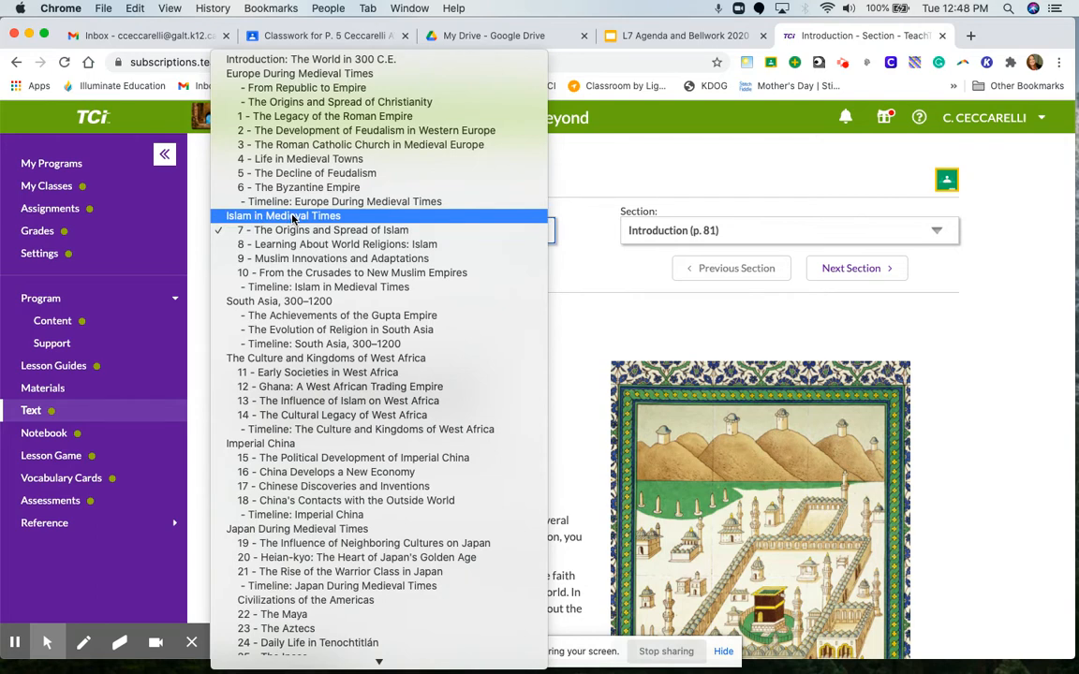
- Switch the Lesson dropdown to Islam in Medieval Times and load its Unit Overview
left_click(283, 215)
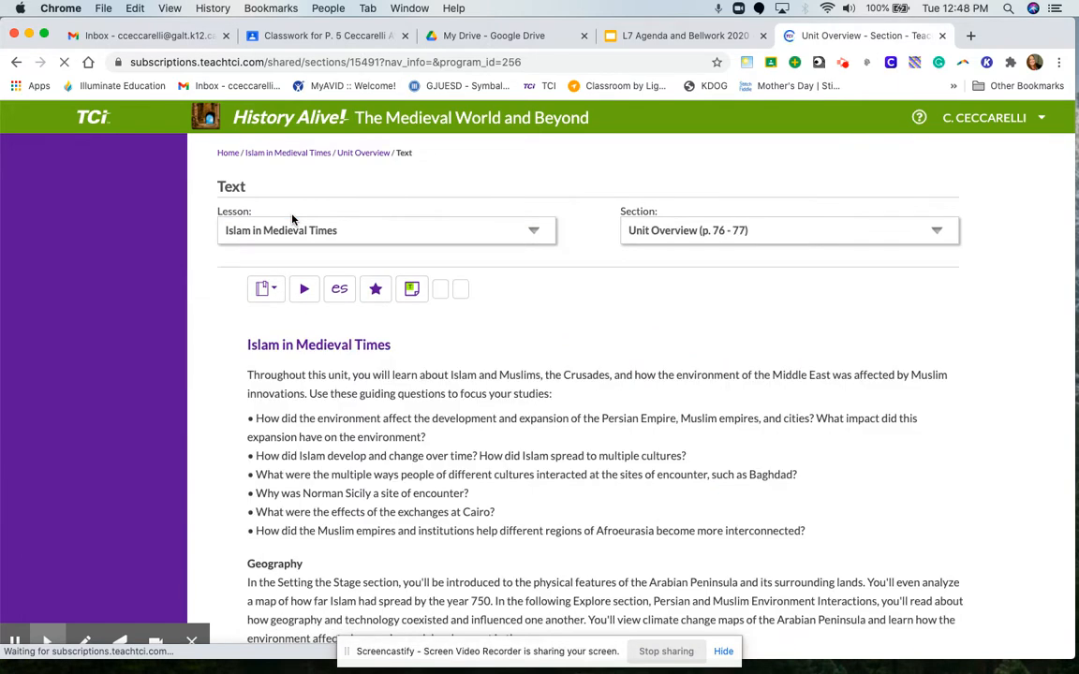
left_click(165, 154)
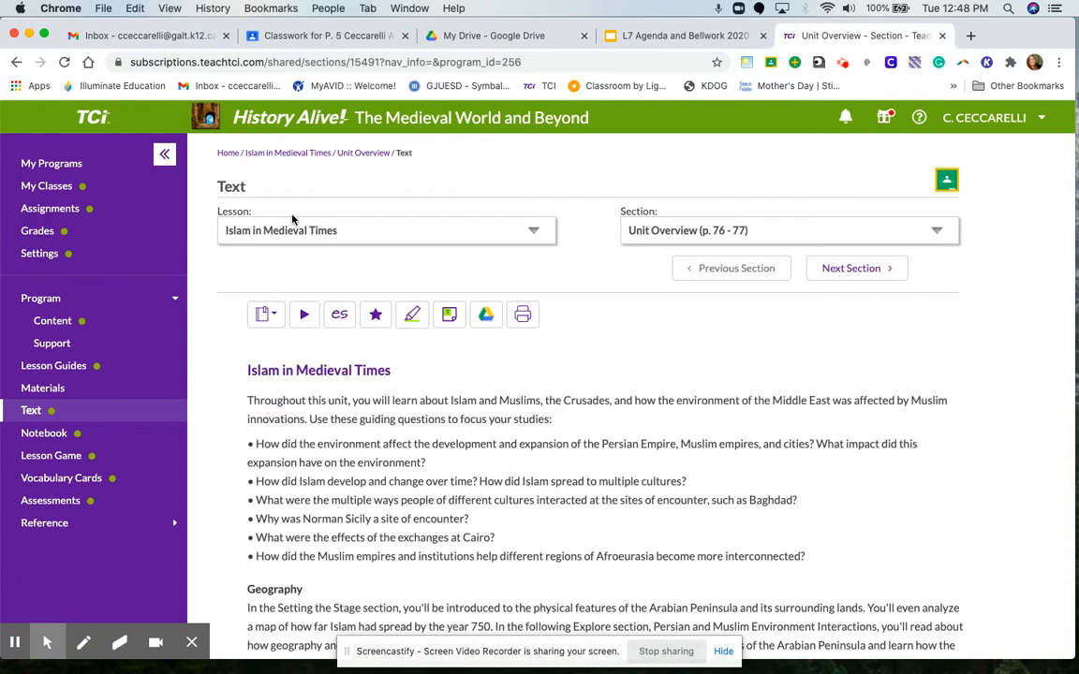
mouse_move(264, 240)
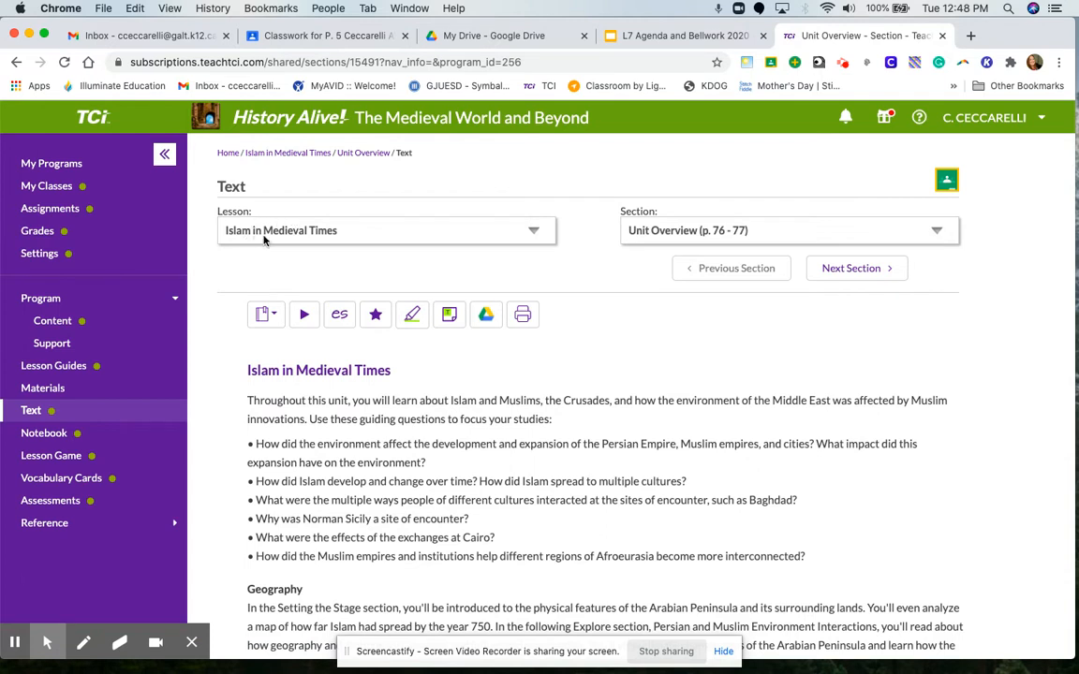
mouse_move(341, 243)
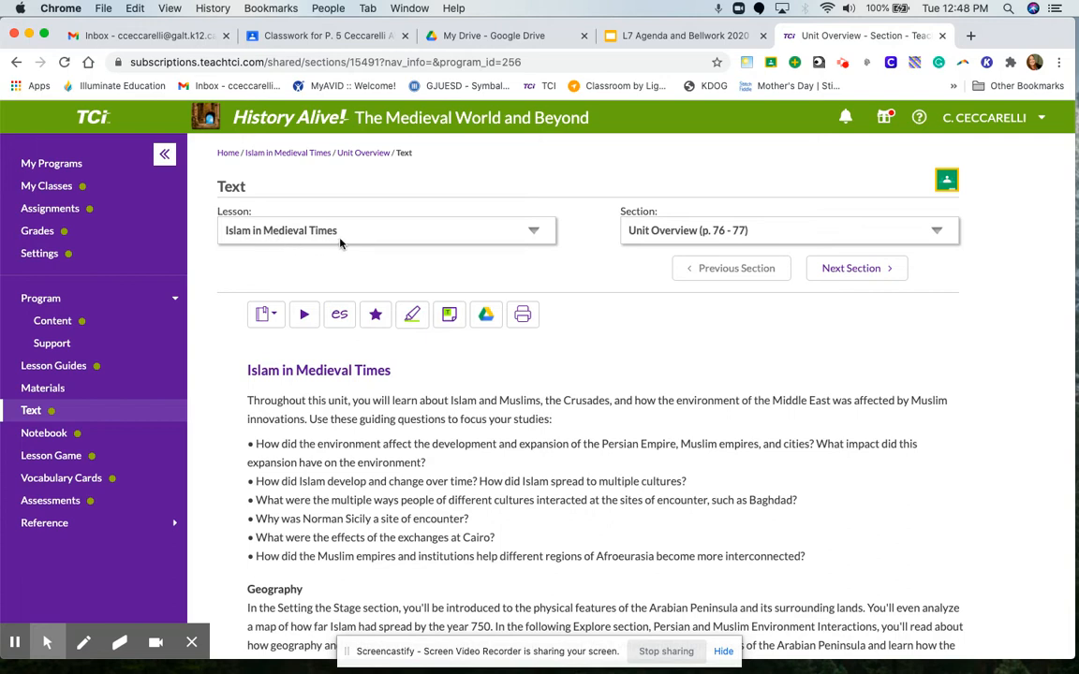
mouse_move(627, 210)
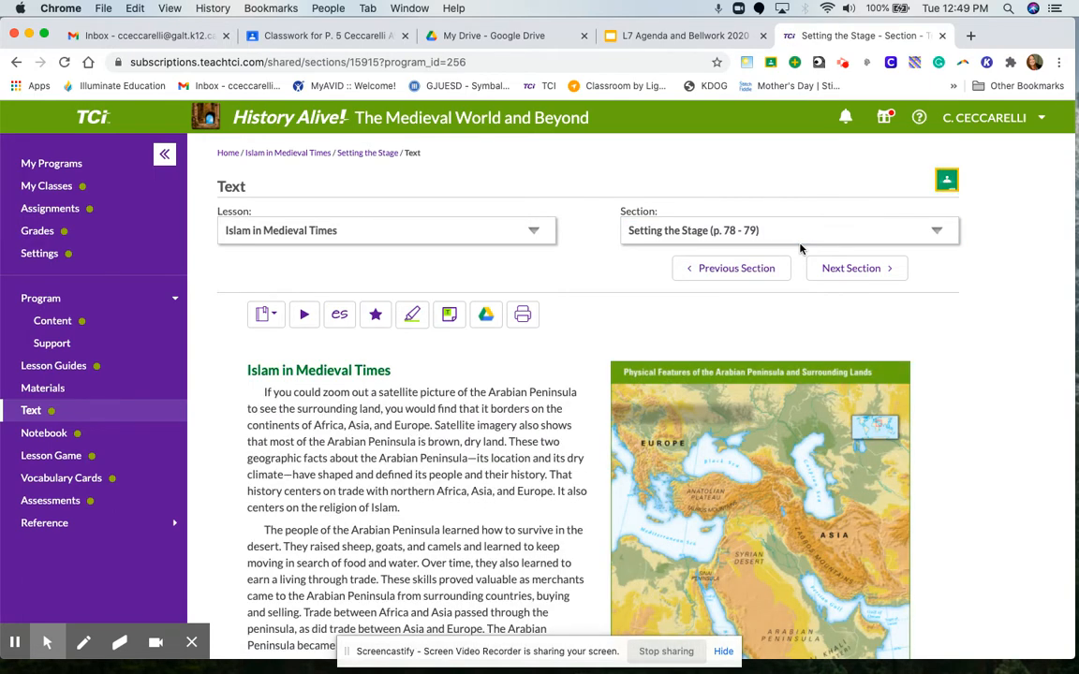
mouse_move(560, 322)
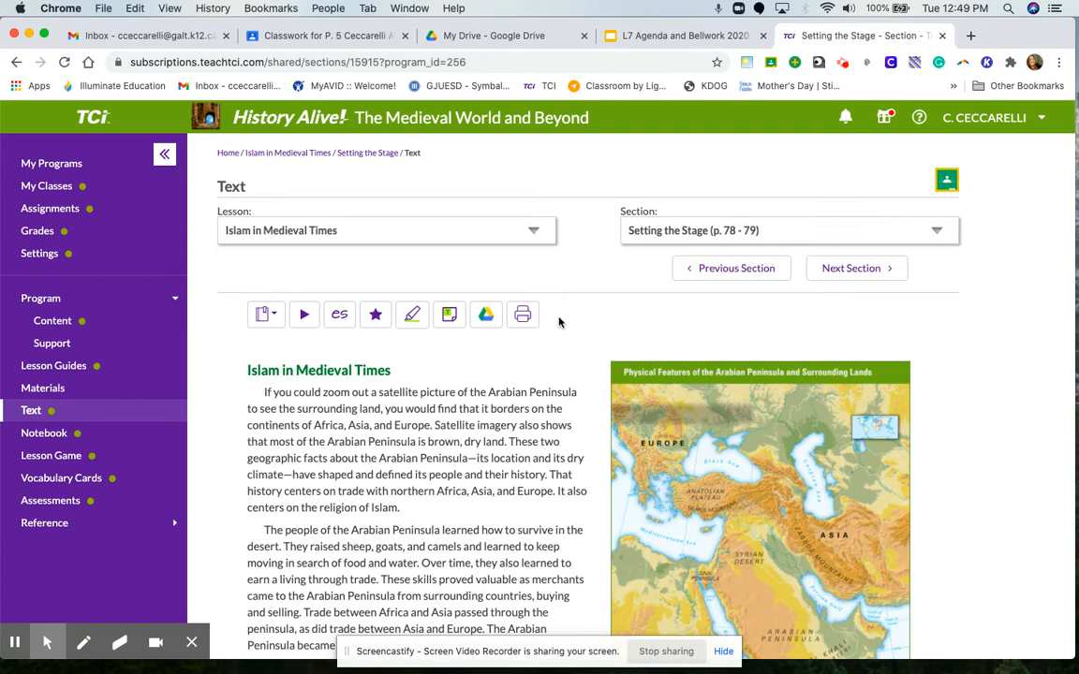
mouse_move(590, 351)
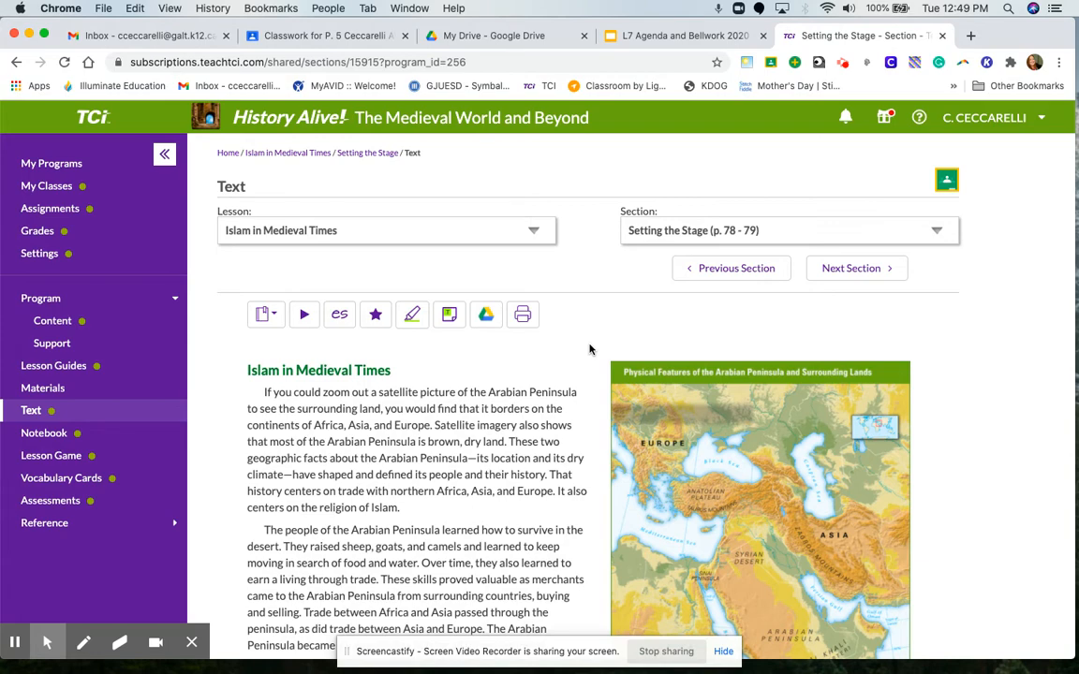
- Scroll down through the Setting the Stage reading to the Geography Challenge heading
scroll("down", 3)
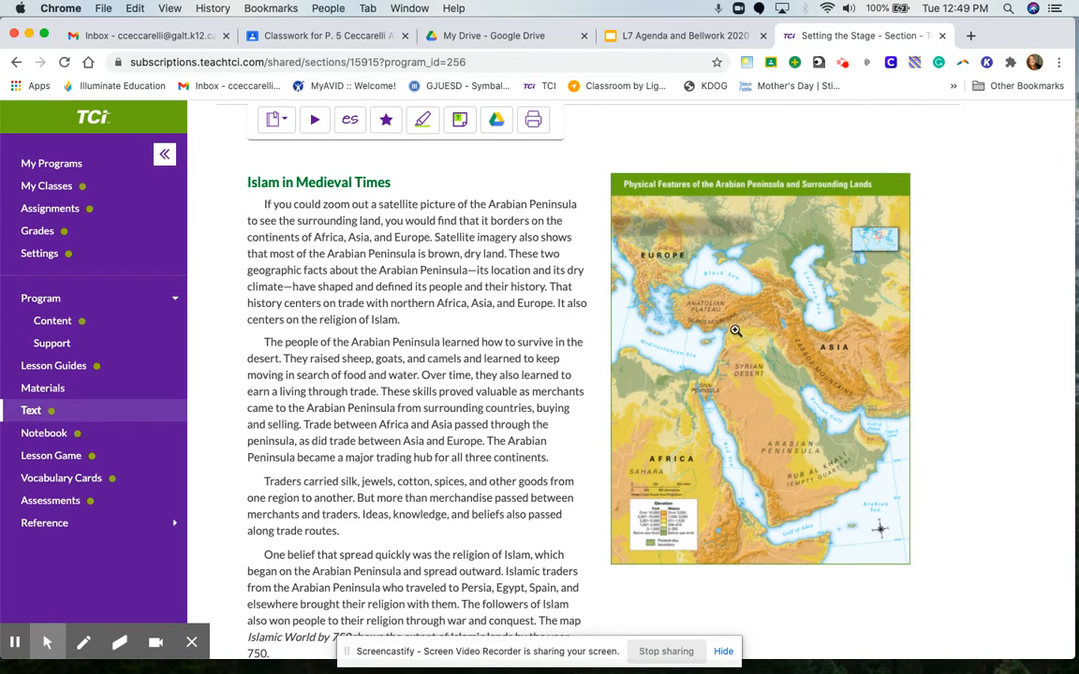
scroll("down", 3)
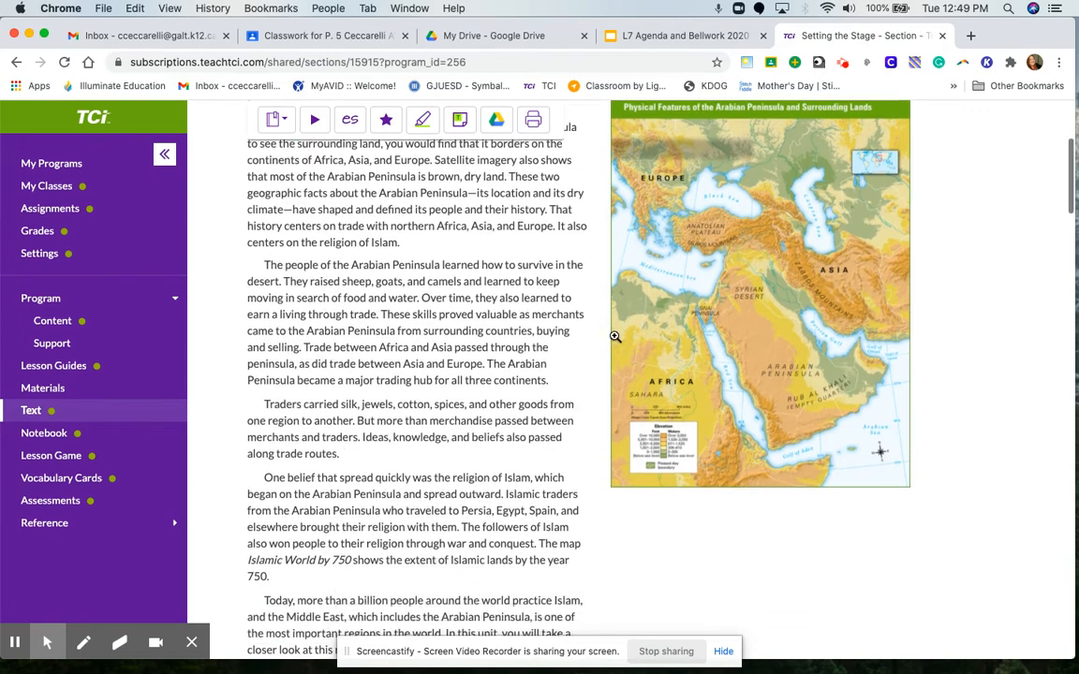
scroll("down", 3)
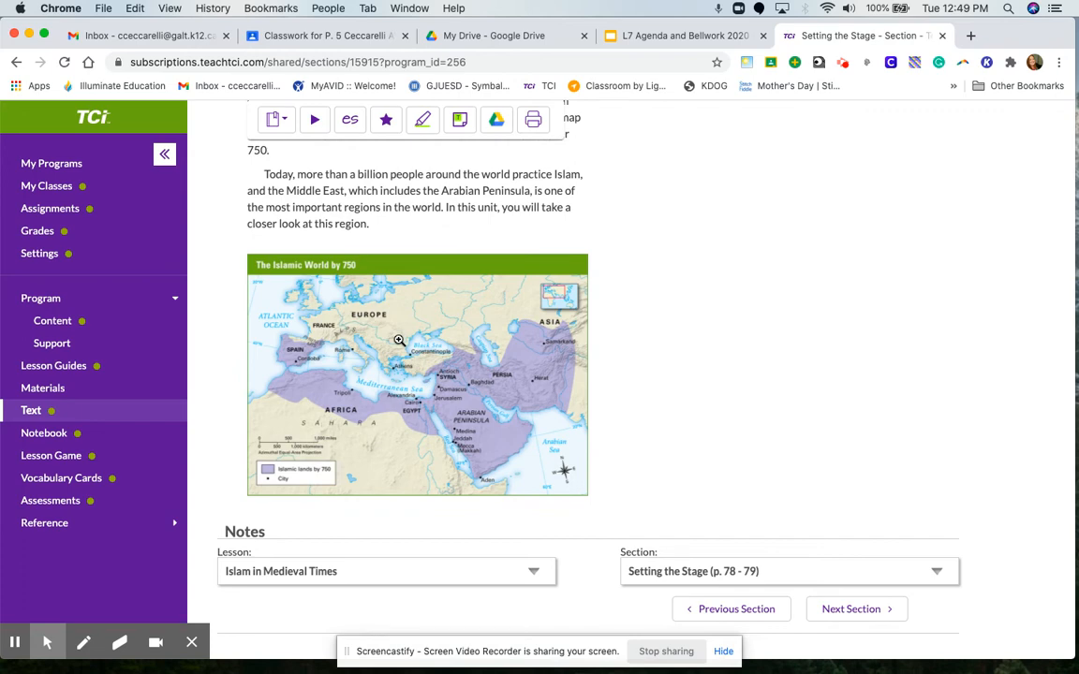
scroll("down", 3)
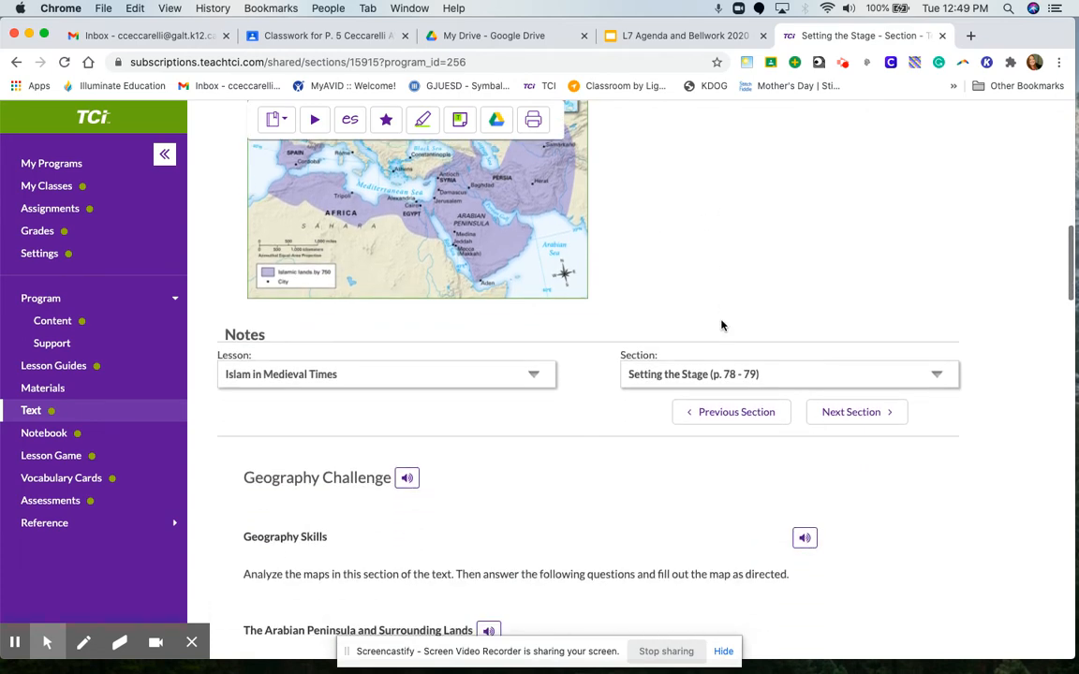
- Scroll through the Geography Challenge questions to question 8, then back up to the Islamic World by 750 map
scroll("down", 3)
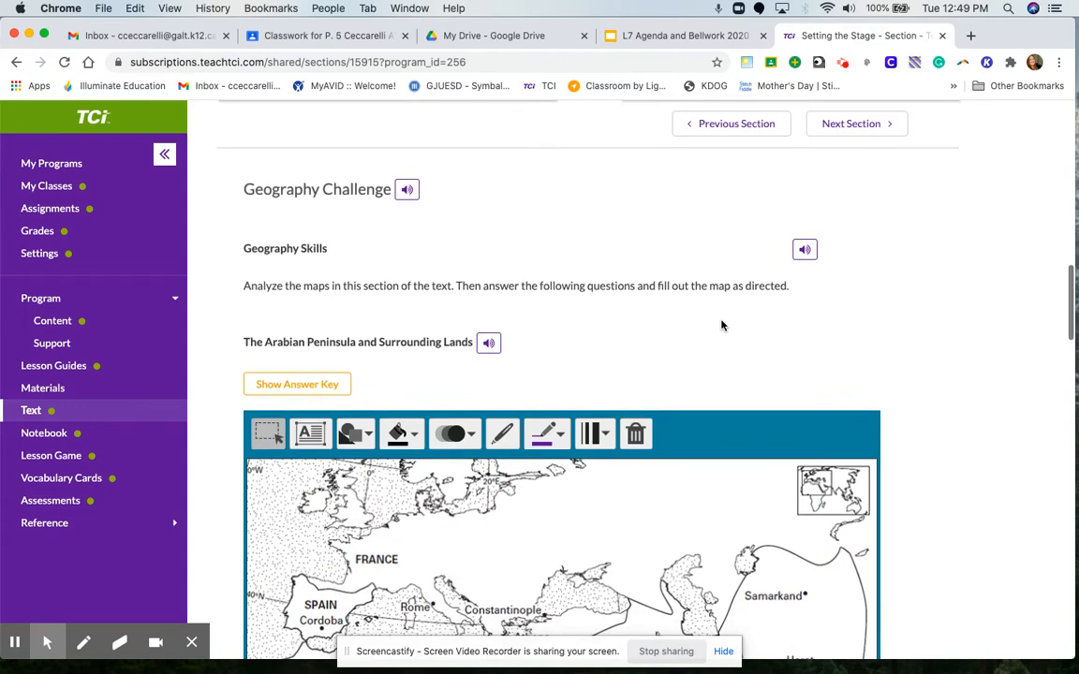
scroll("down", 3)
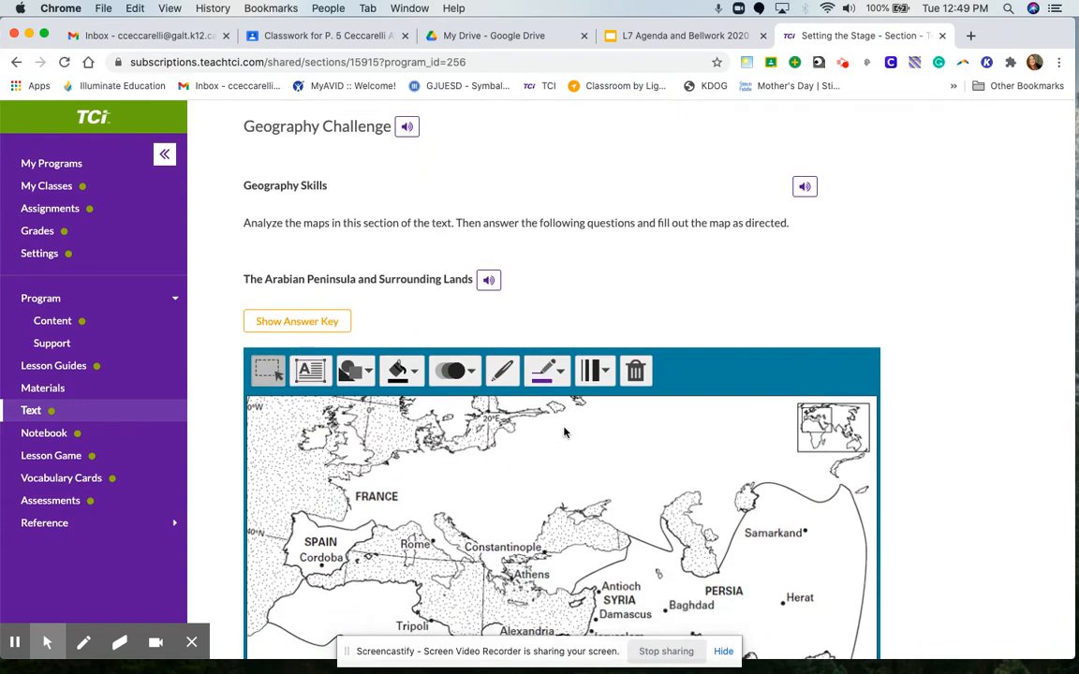
mouse_move(931, 440)
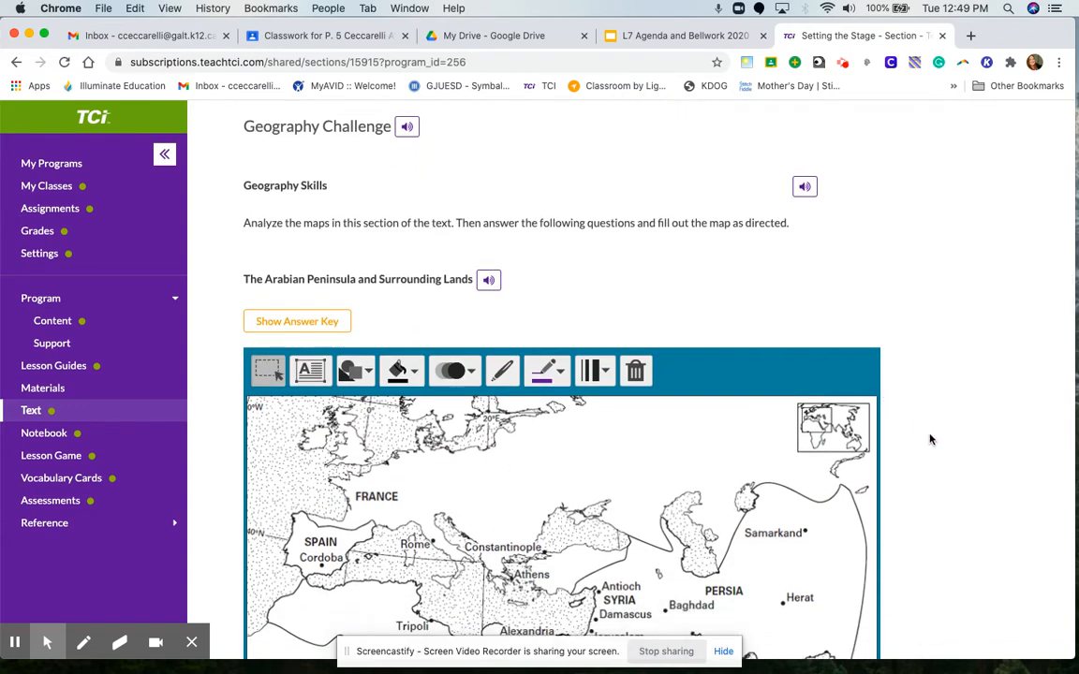
scroll("down", 3)
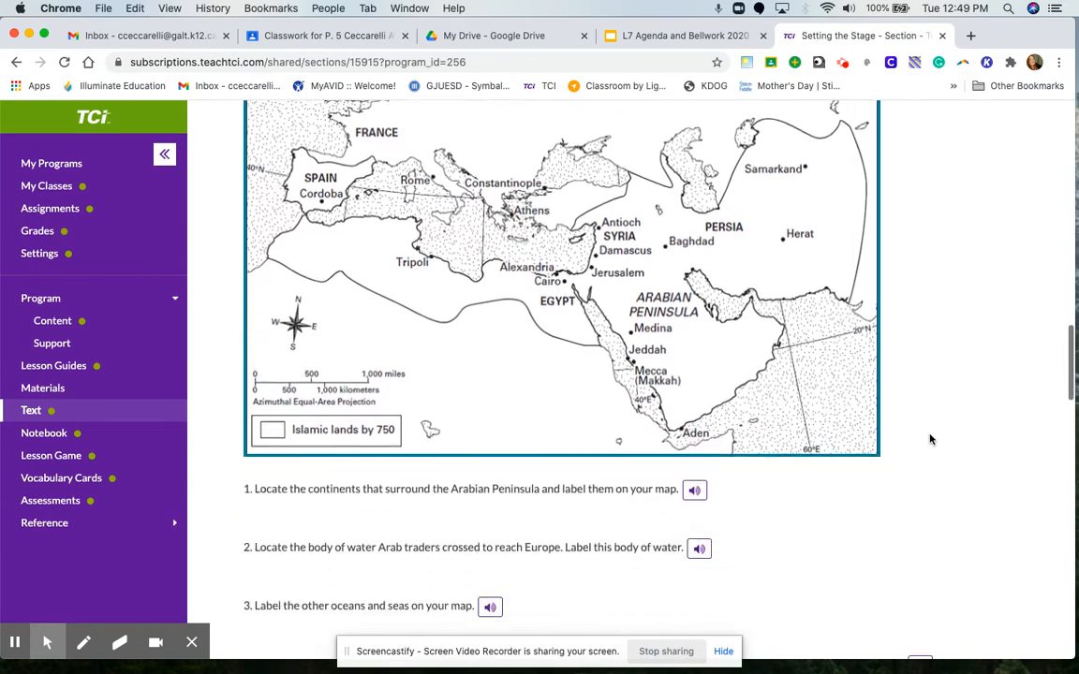
scroll("down", 3)
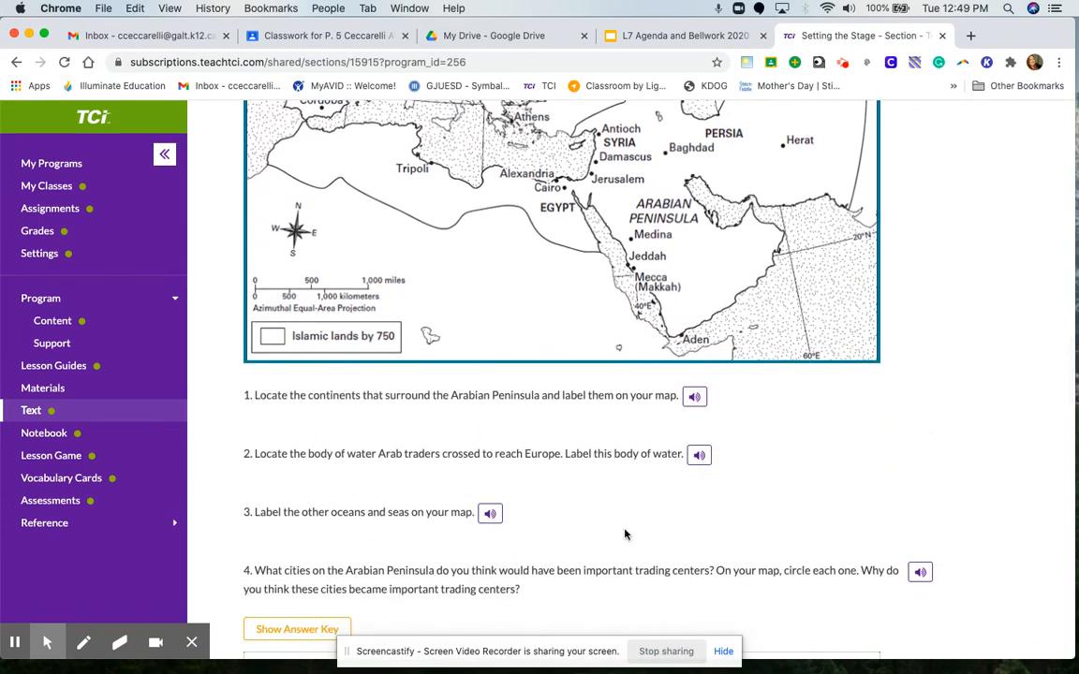
scroll("down", 3)
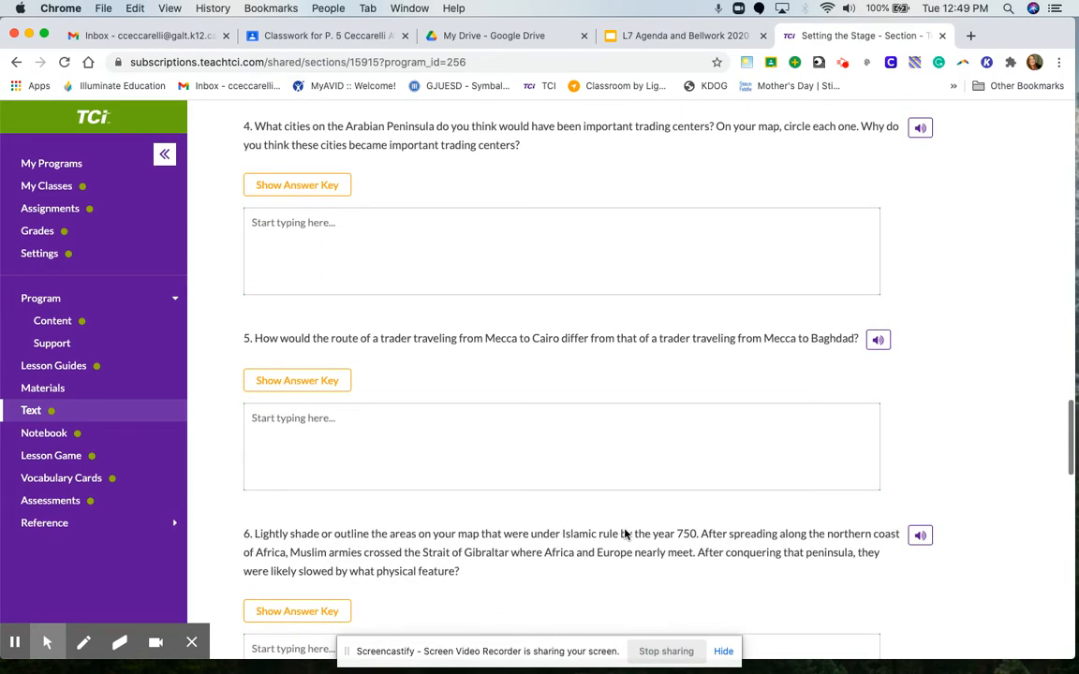
scroll("down", 3)
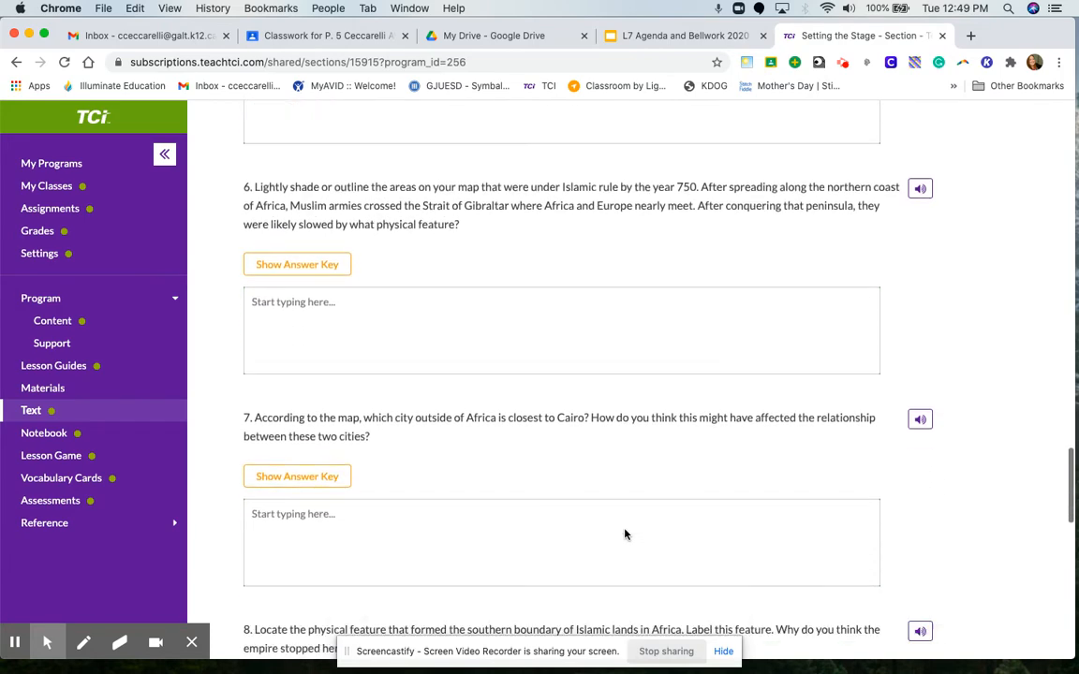
scroll("down", 3)
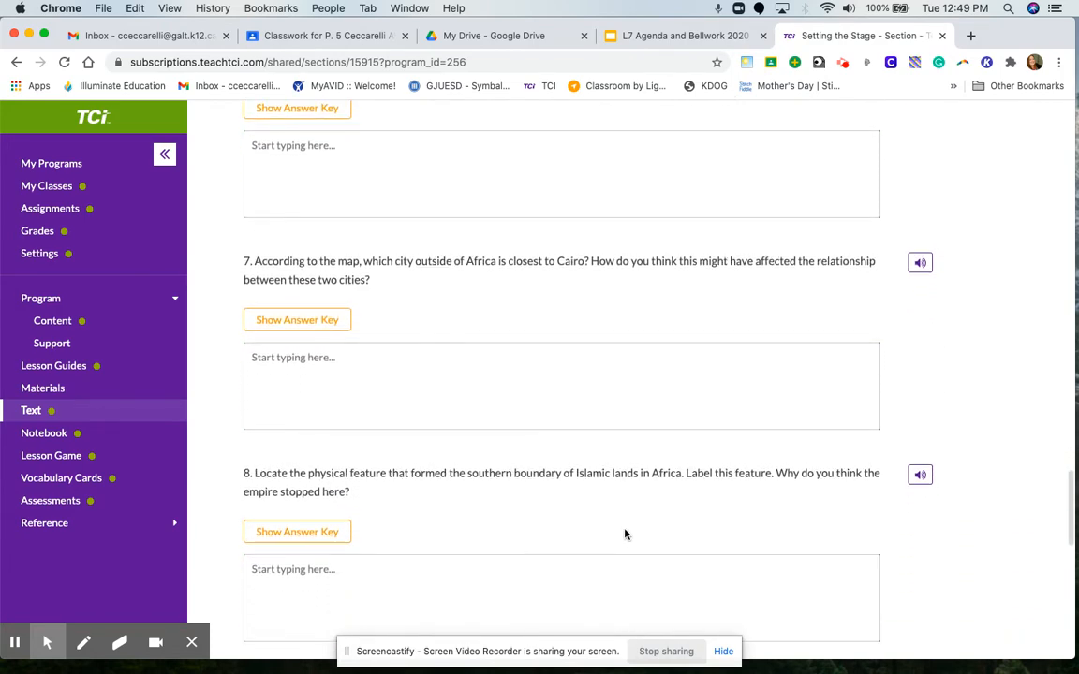
scroll("up", 3)
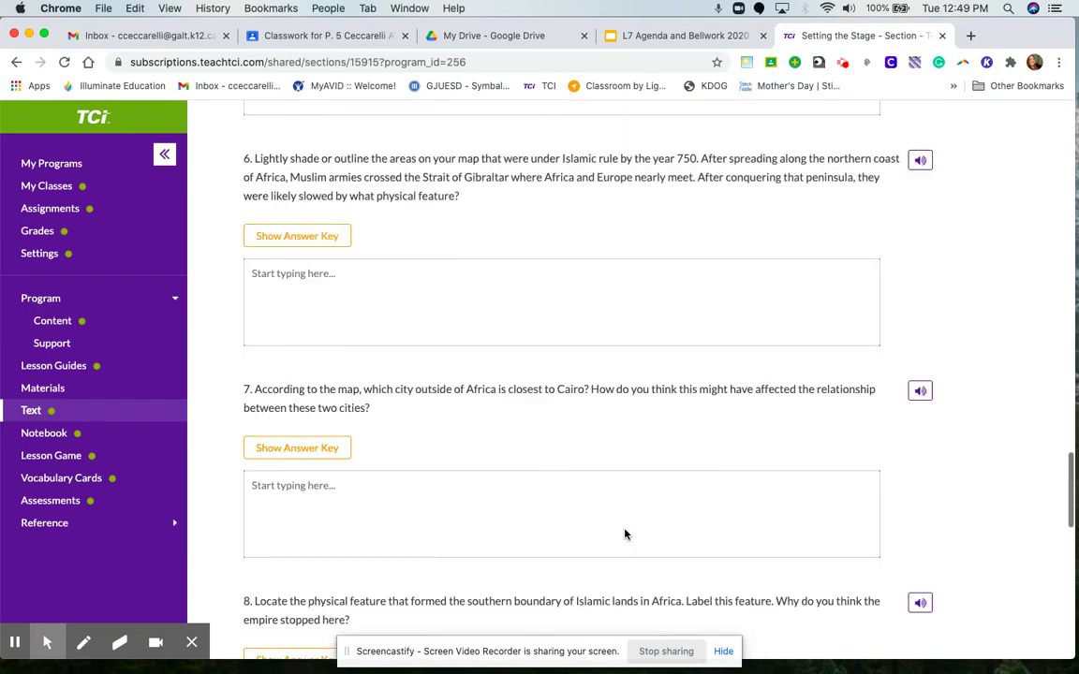
scroll("up", 3)
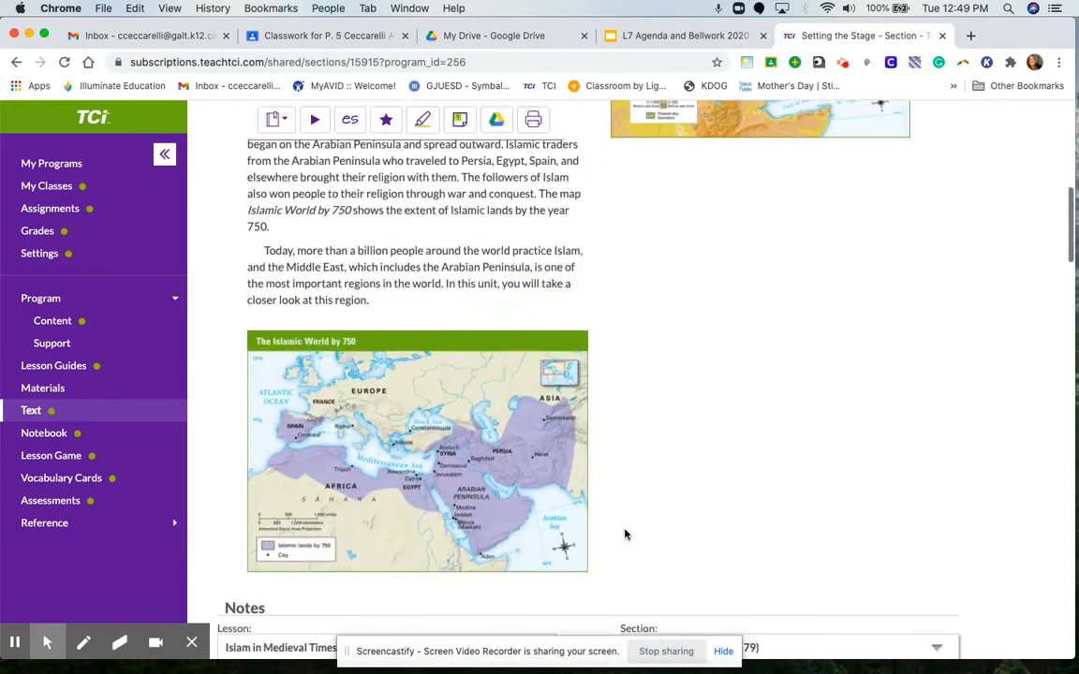
- Scroll to the top of the reading and select the Physical Features map image
scroll("up", 3)
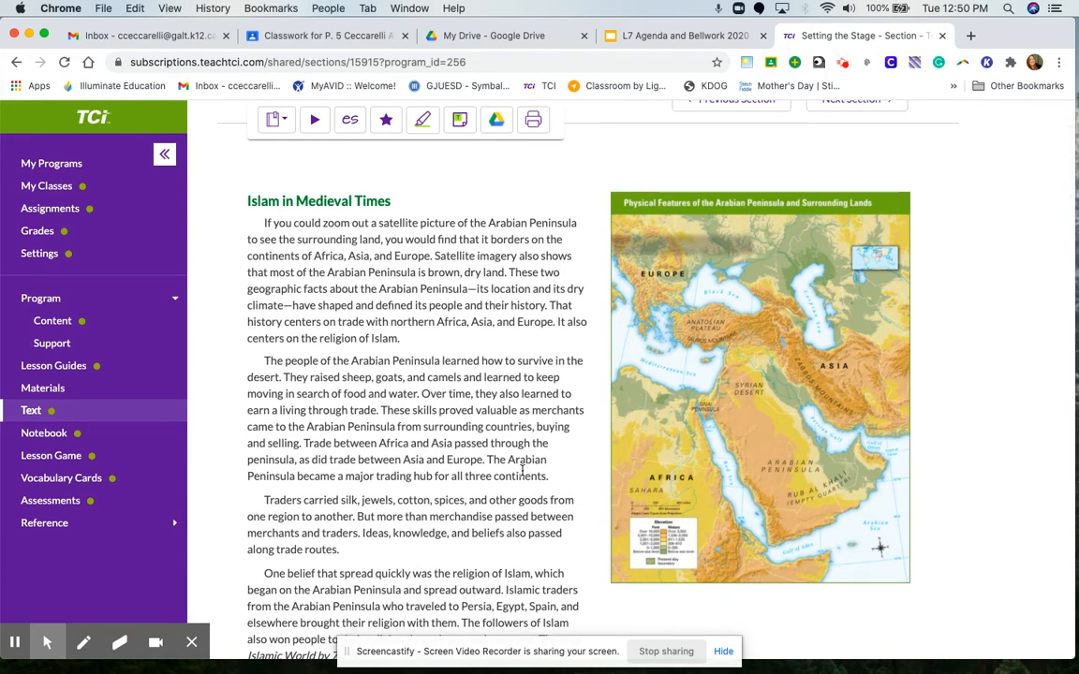
mouse_move(764, 427)
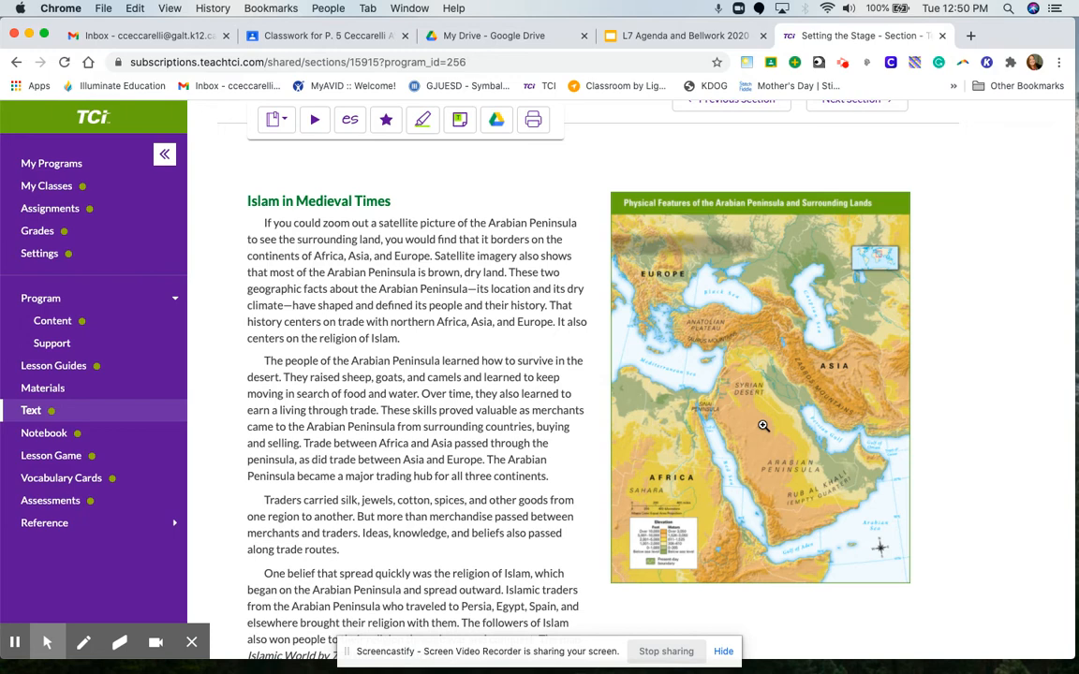
left_click(779, 388)
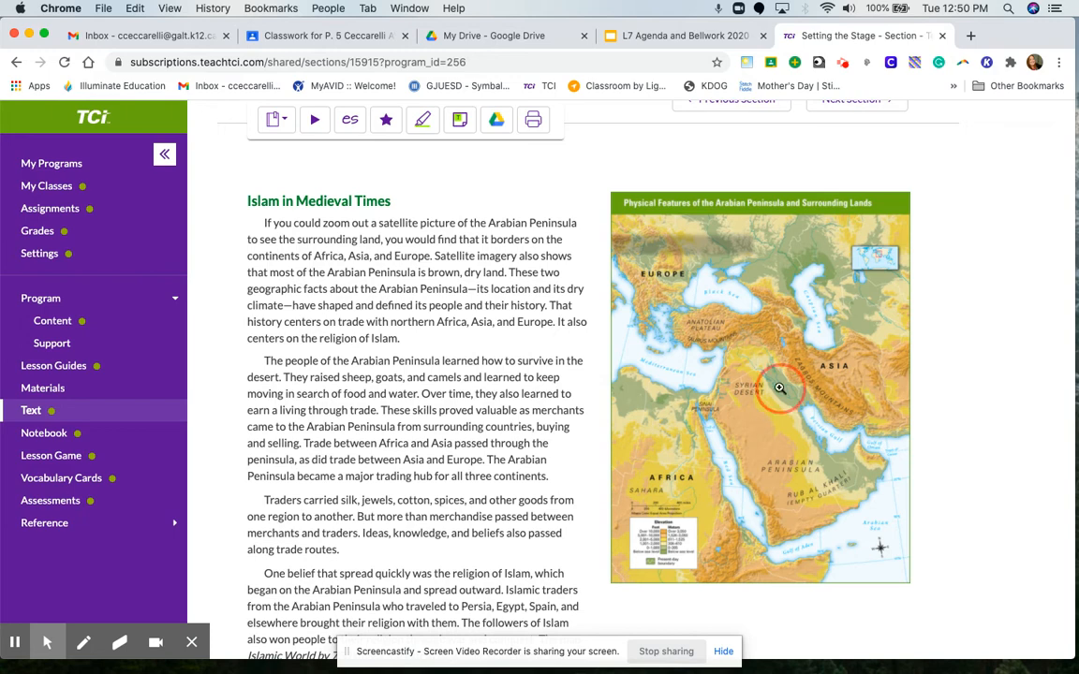
- View both reading maps enlarged, magnifying around Anatolia, then close each viewer
left_click(779, 388)
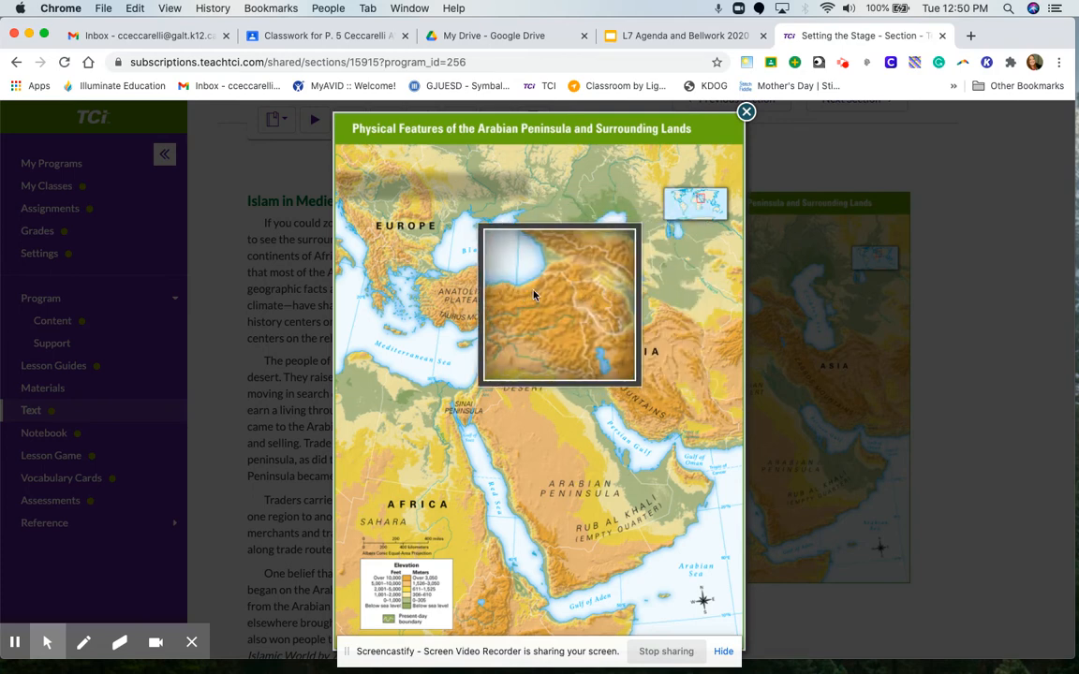
left_click_drag(558, 304, 471, 315)
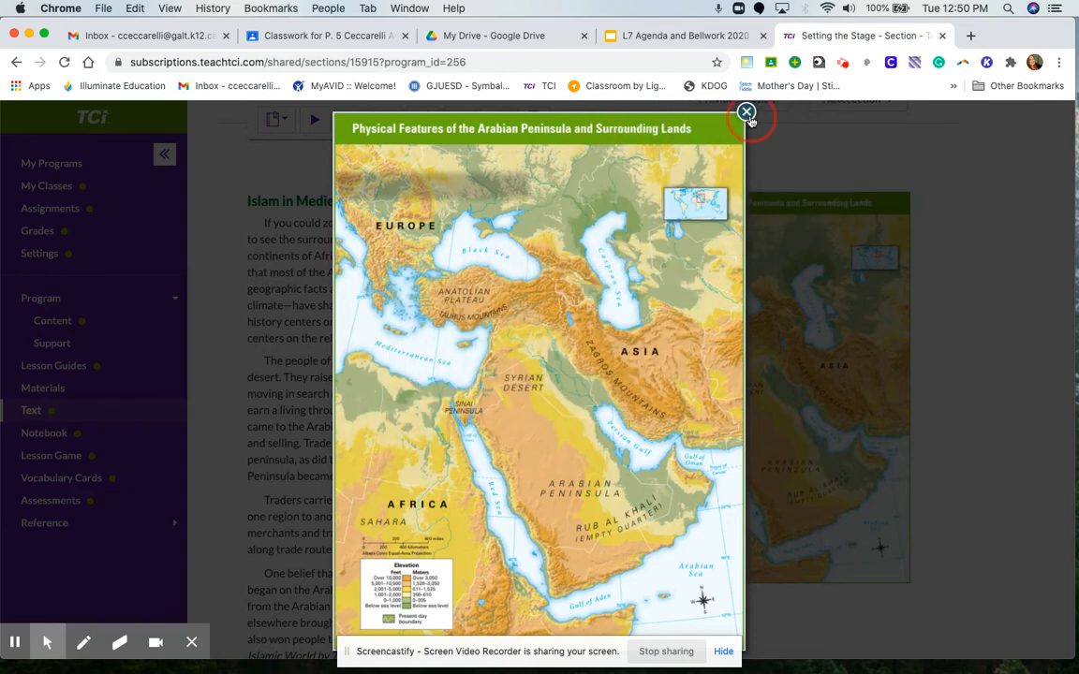
left_click(745, 112)
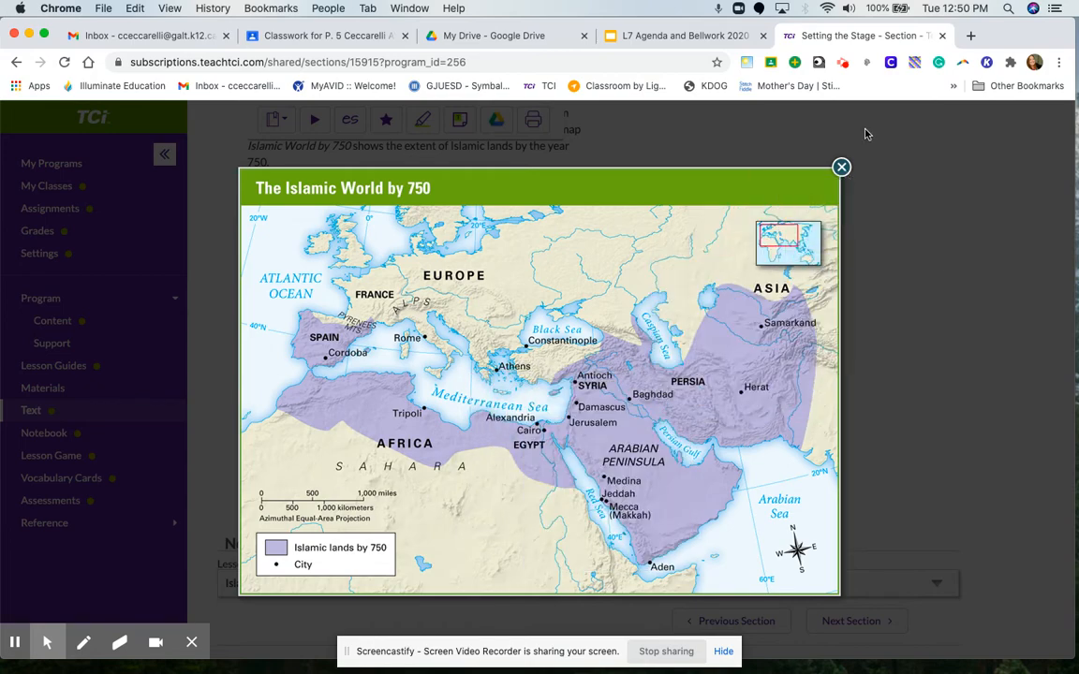
left_click(839, 167)
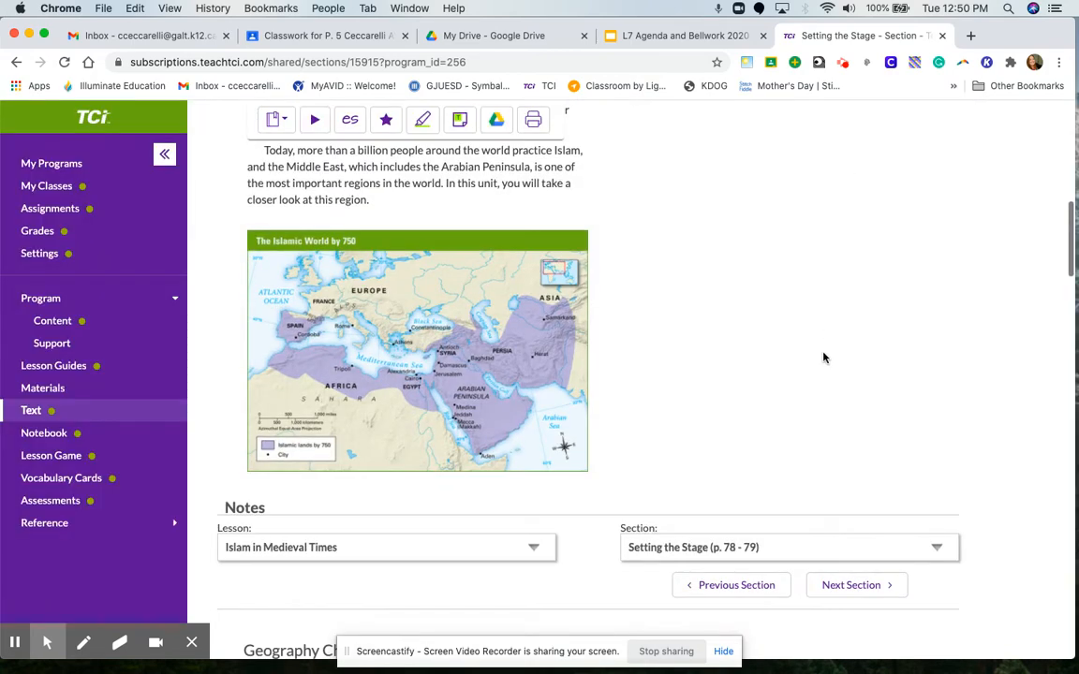
- Scroll down to the Geography Challenge outline map and its annotation toolbar
scroll("down", 3)
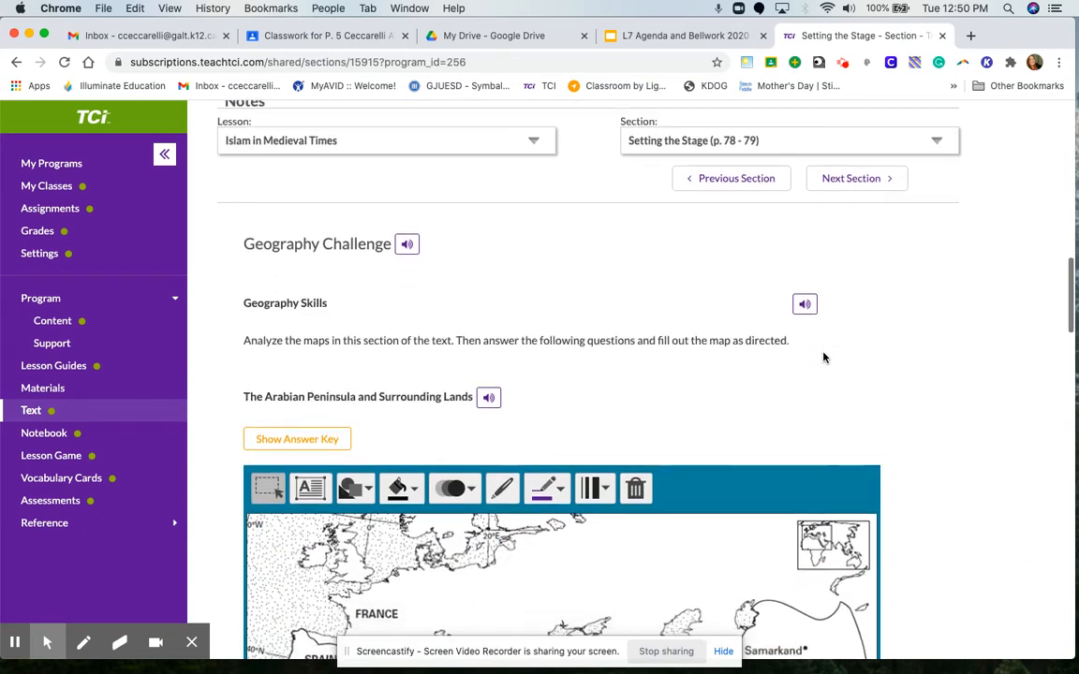
scroll("down", 3)
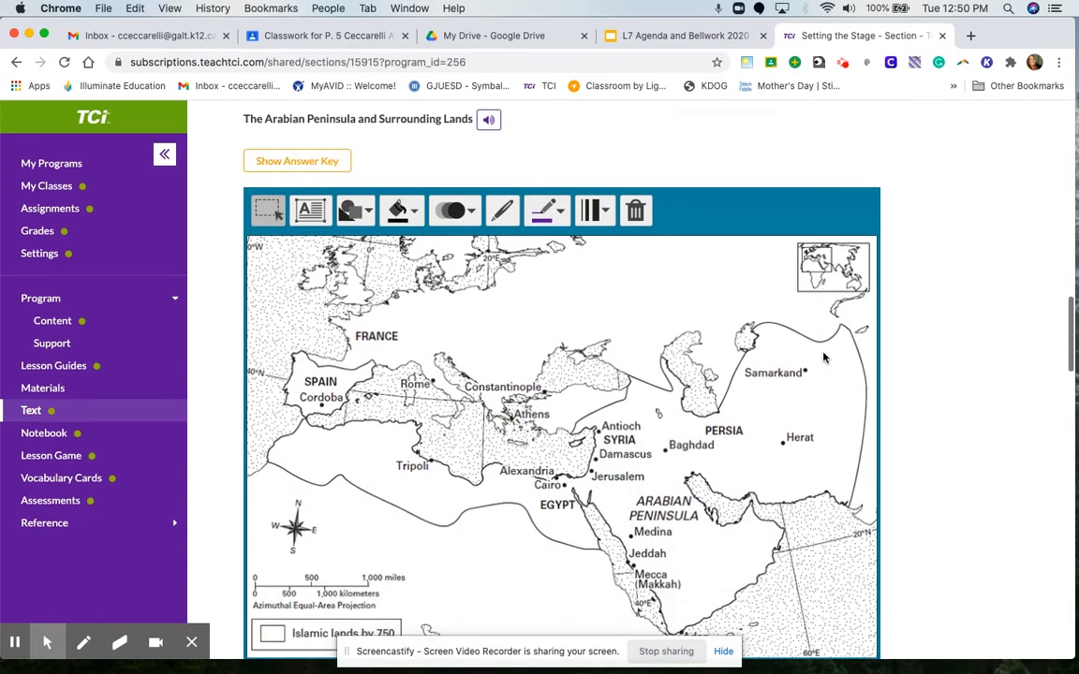
scroll("down", 3)
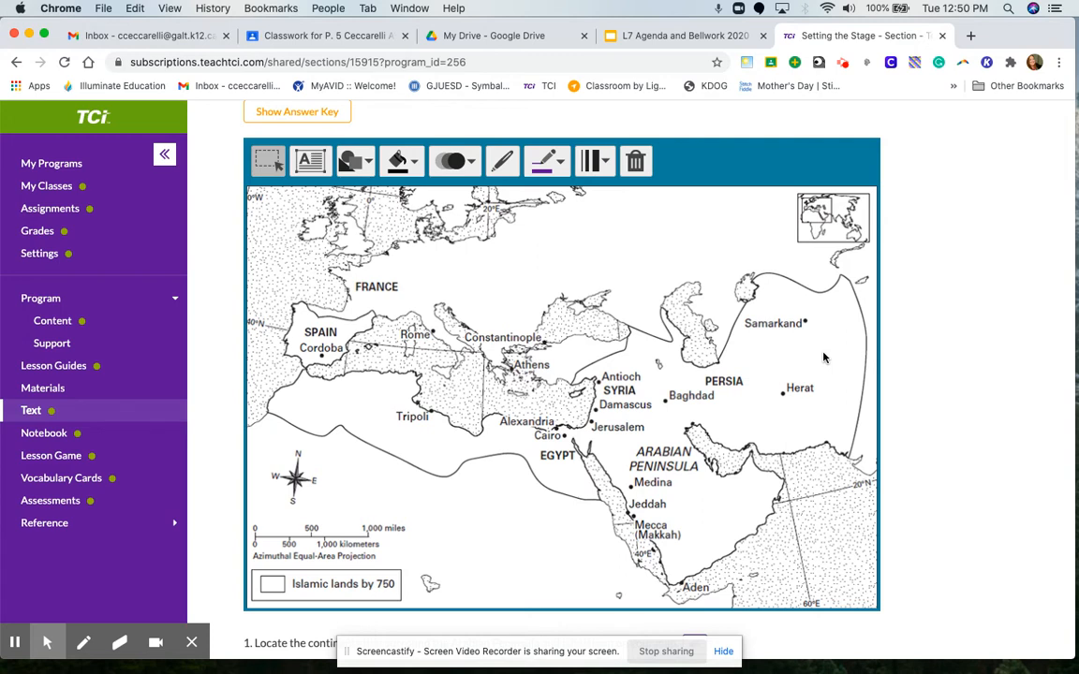
mouse_move(536, 251)
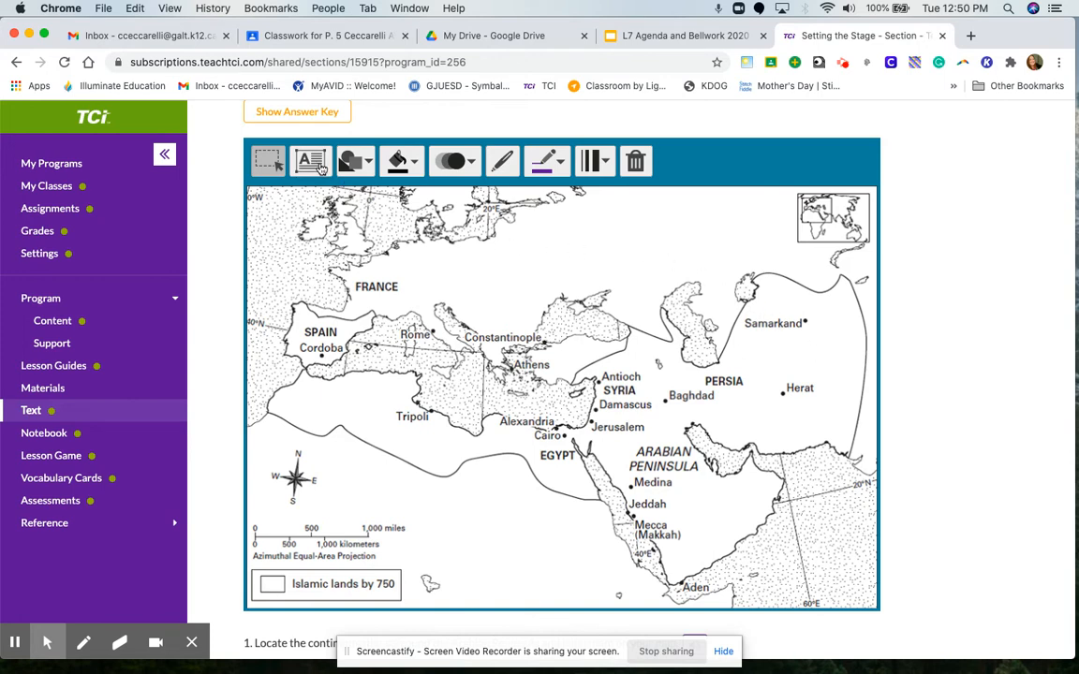
mouse_move(311, 161)
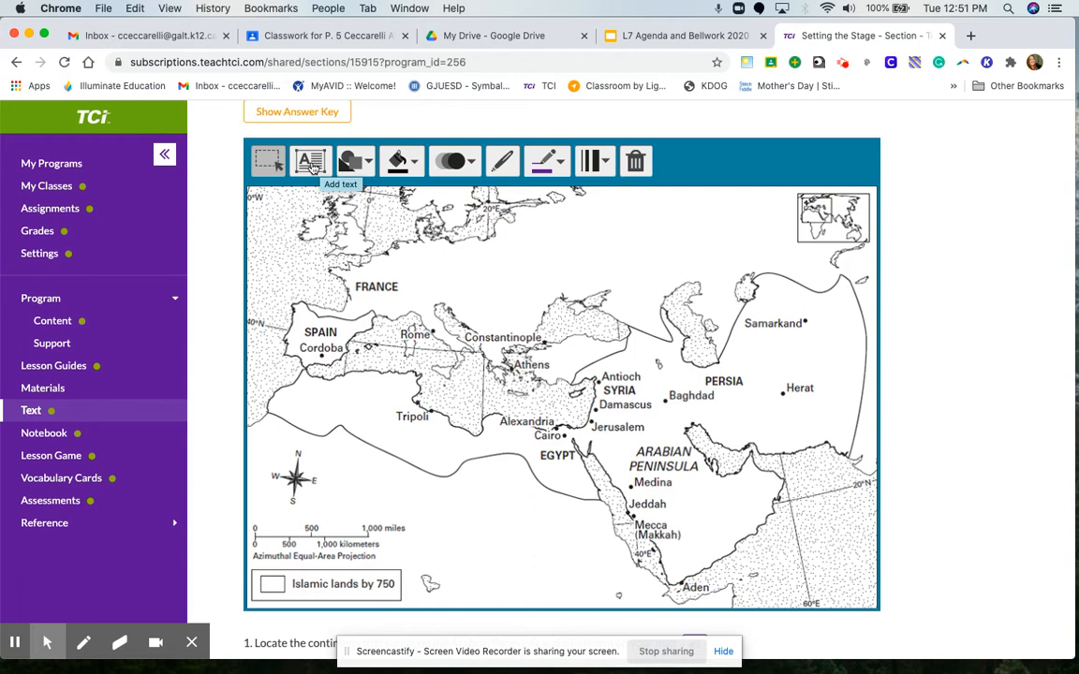
- Place a text label reading 'Europe' above France with the Add Text tool and select it
left_click(311, 161)
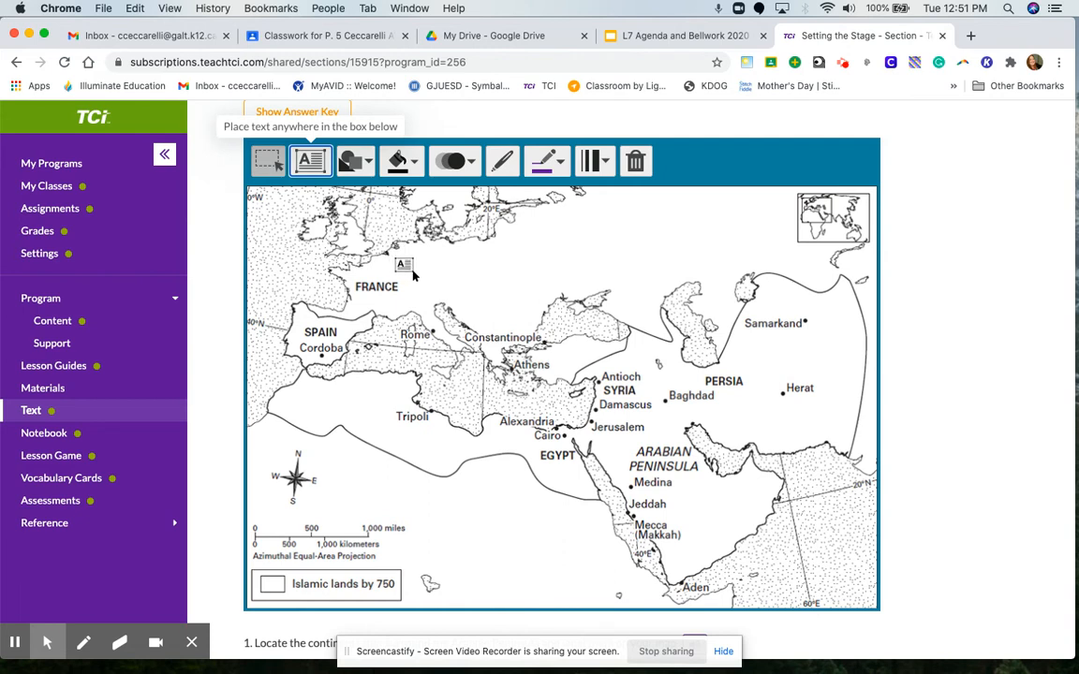
left_click(404, 266)
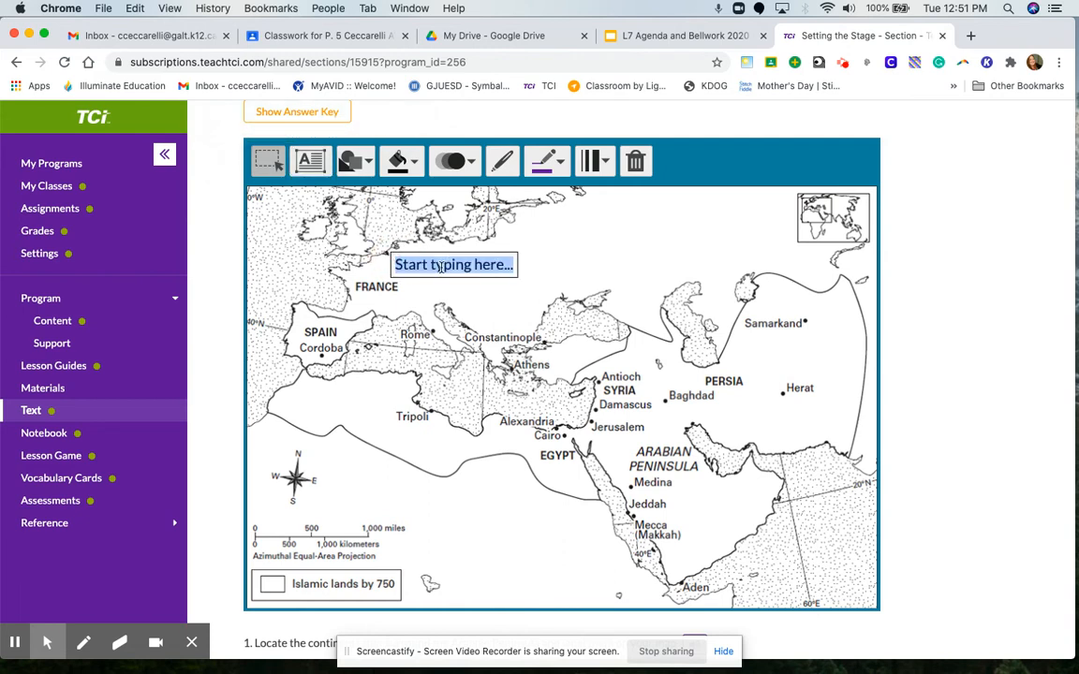
type("Europe")
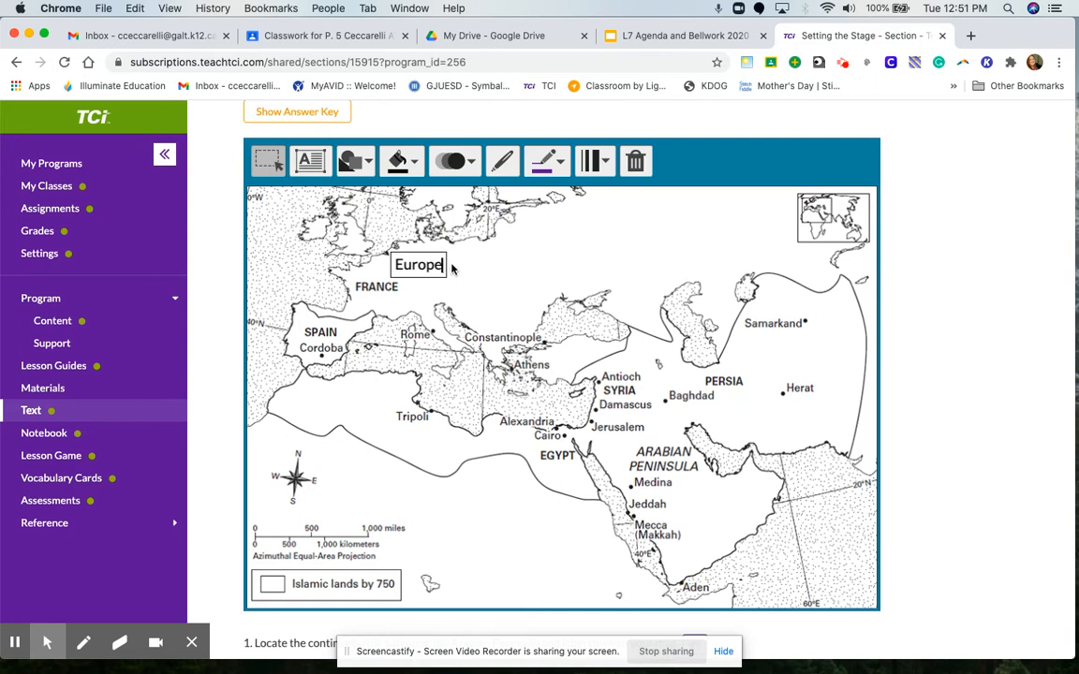
double_click(417, 264)
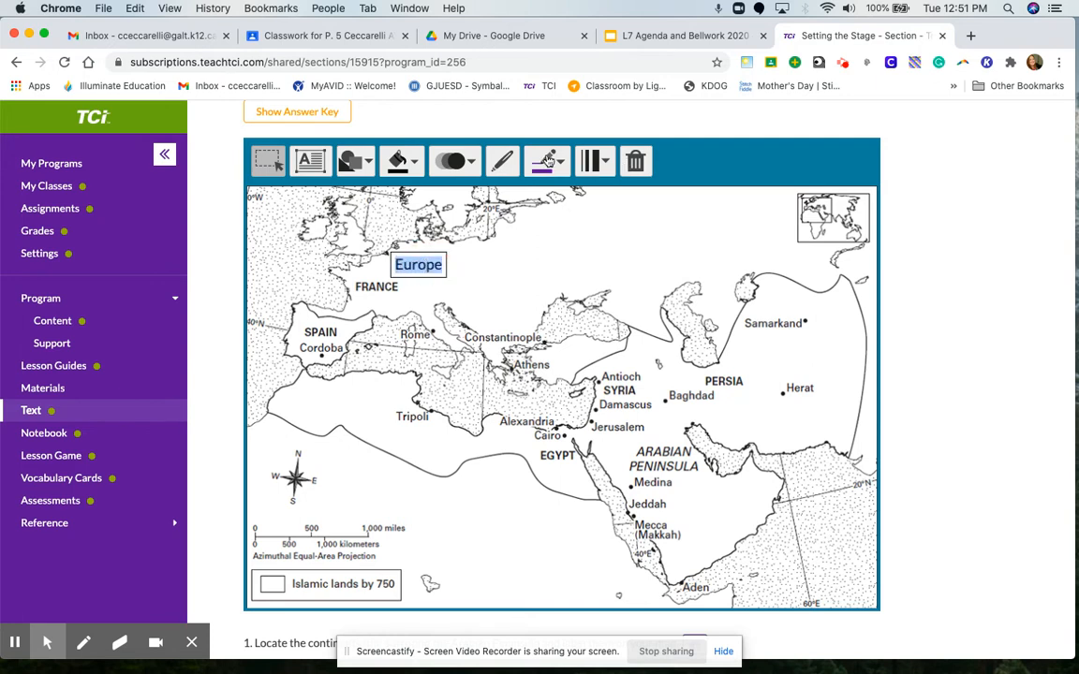
- Colour the Europe label red from the colour choices and reselect it
left_click(547, 161)
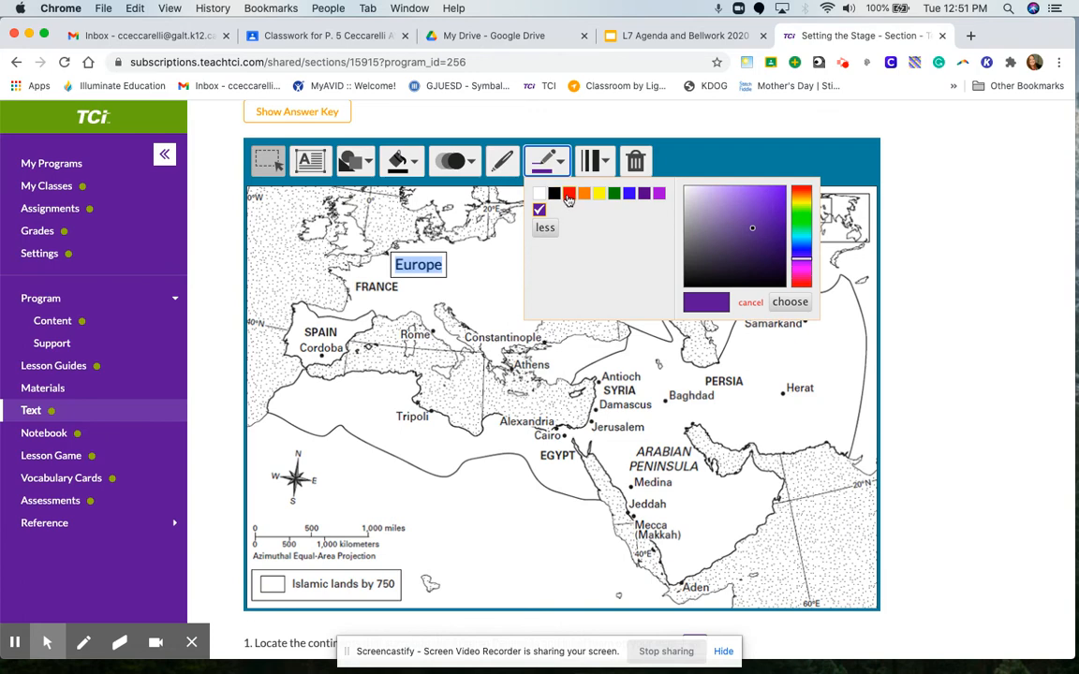
left_click(570, 193)
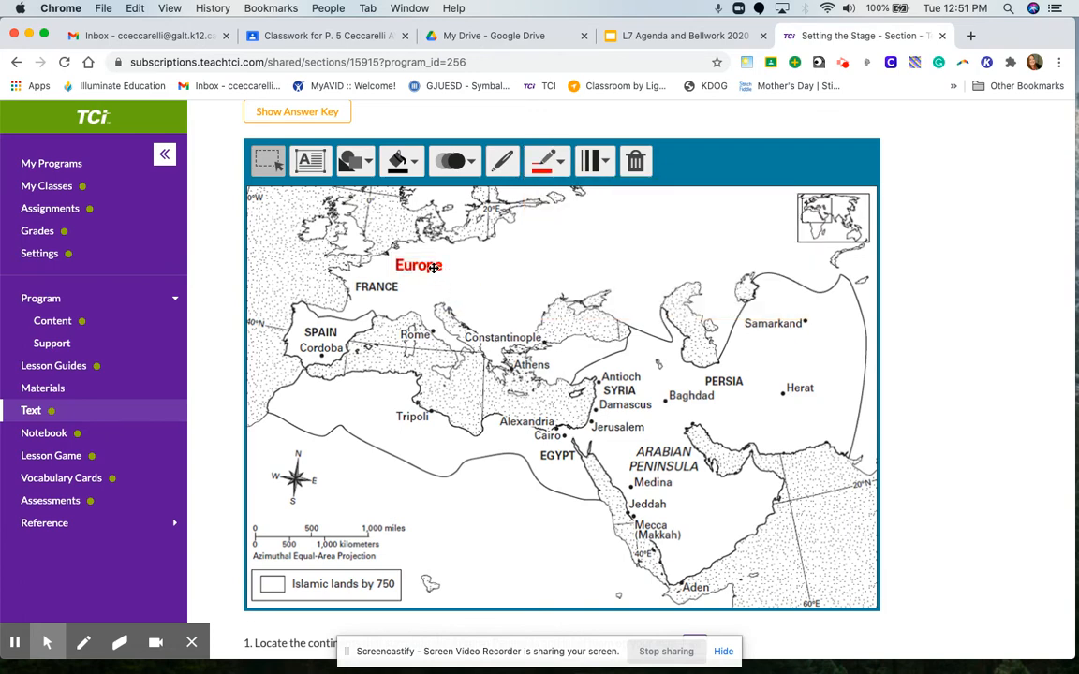
left_click(419, 266)
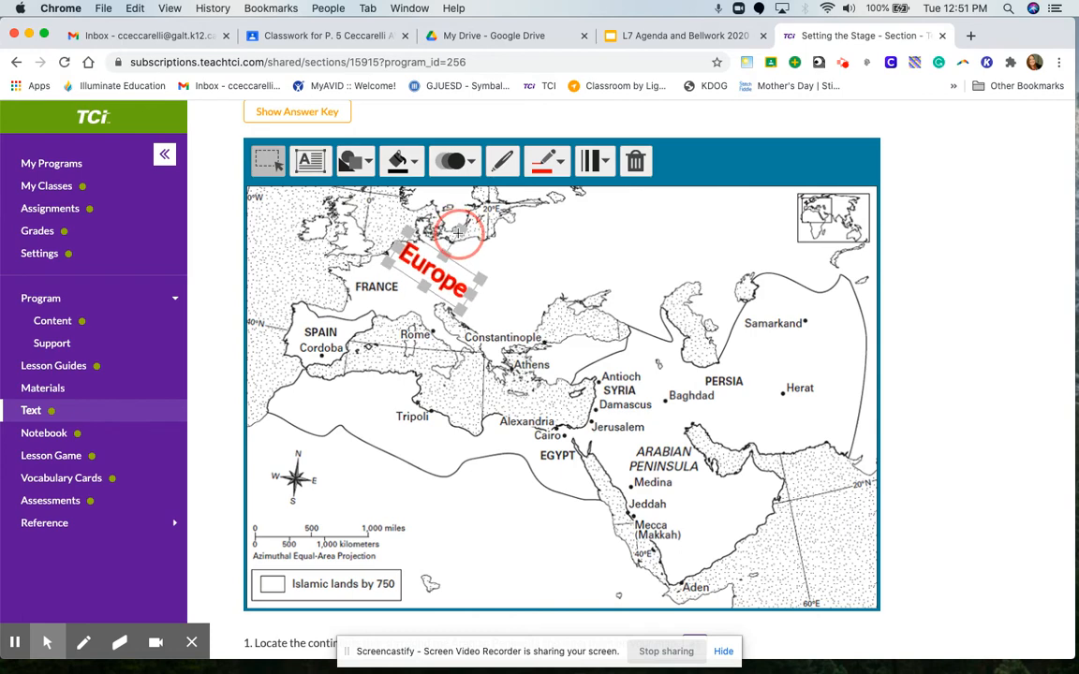
- Rotate the Europe label to a slant, then delete it with the trash can
left_click_drag(459, 233, 416, 245)
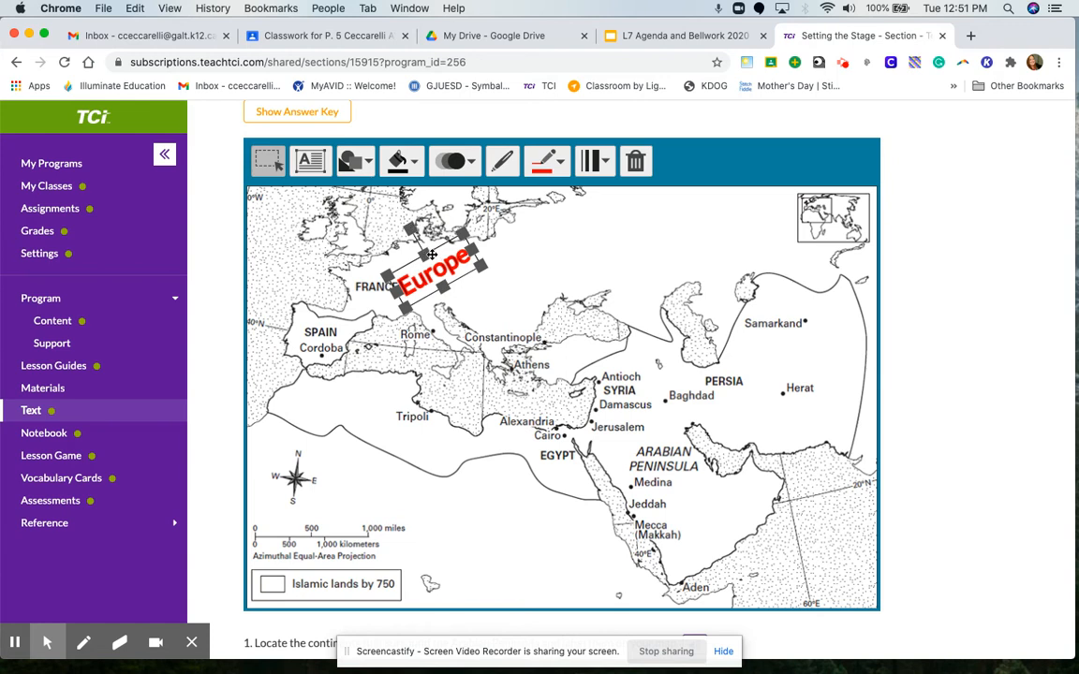
left_click(558, 259)
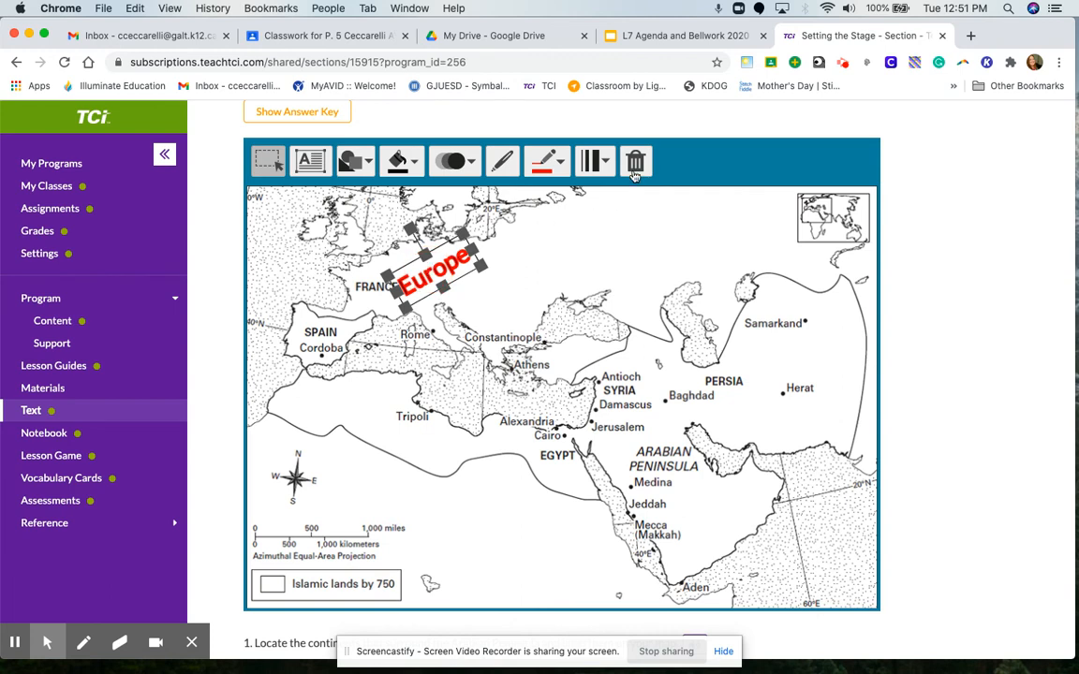
left_click(637, 162)
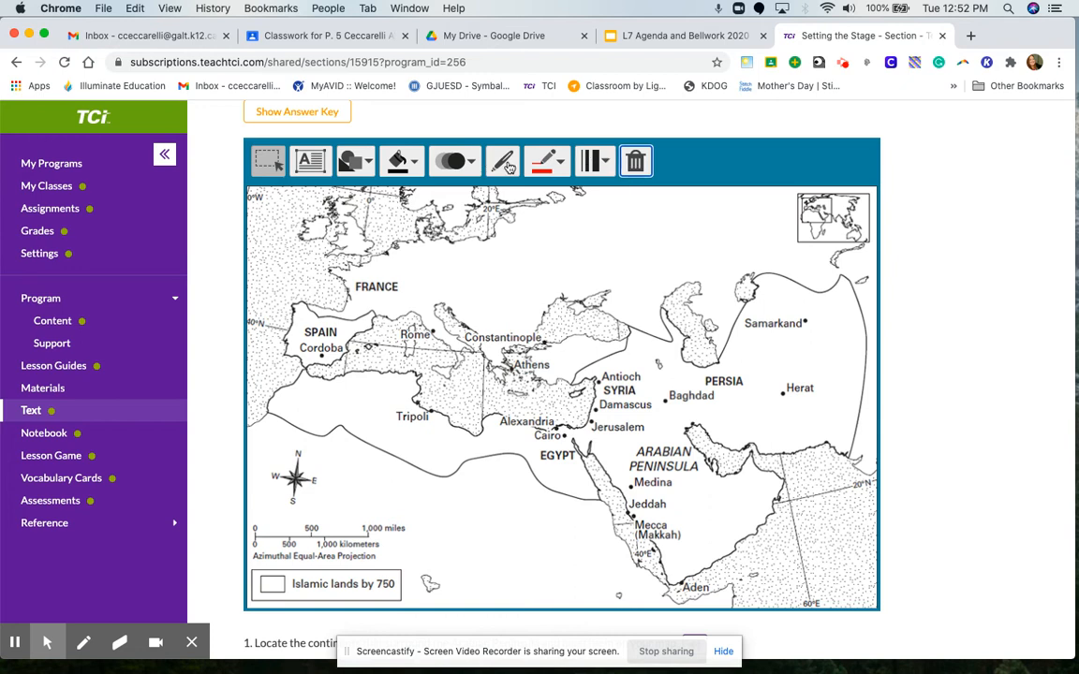
- Circle FRANCE in red with the pen, switch to blue, and draw an arc toward Samarkand
left_click(502, 161)
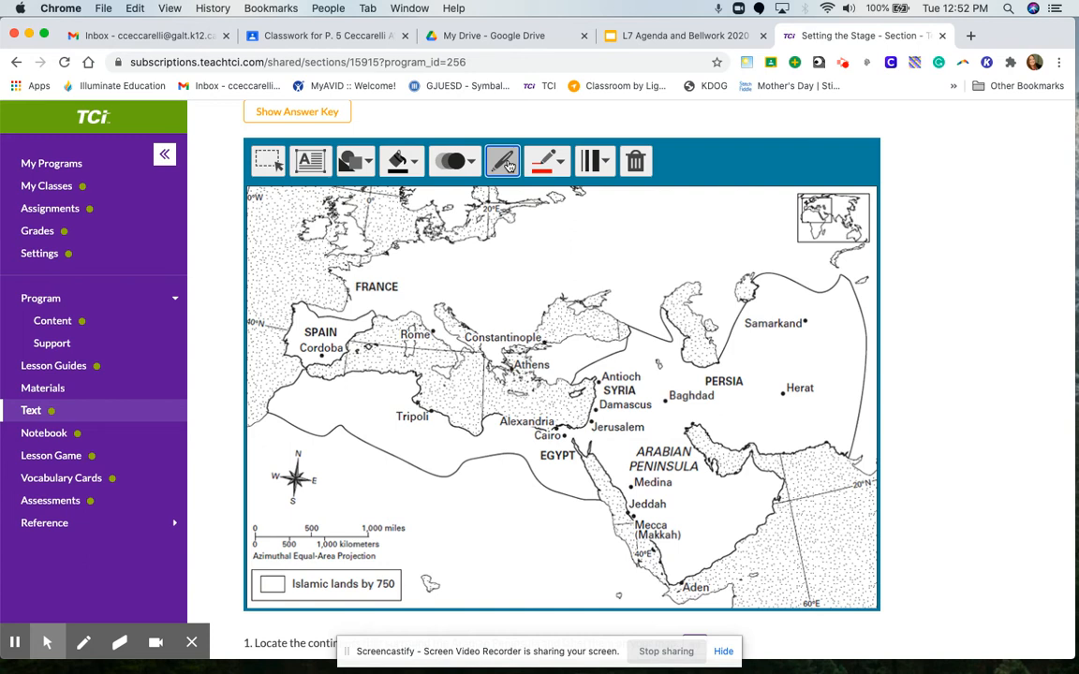
left_click(502, 161)
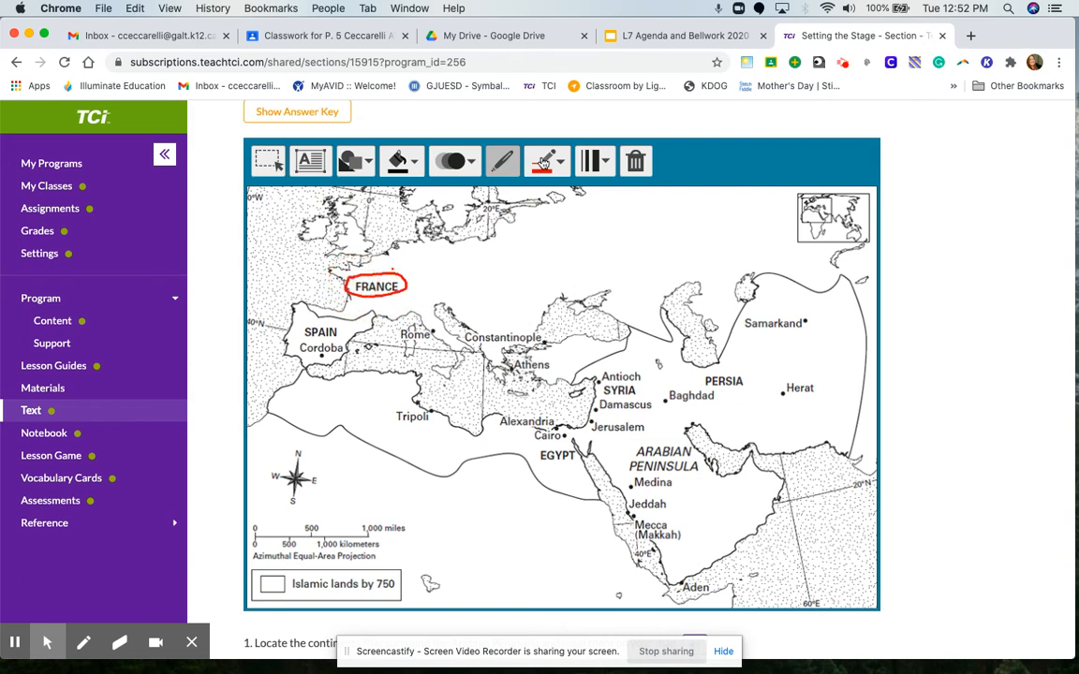
left_click(547, 161)
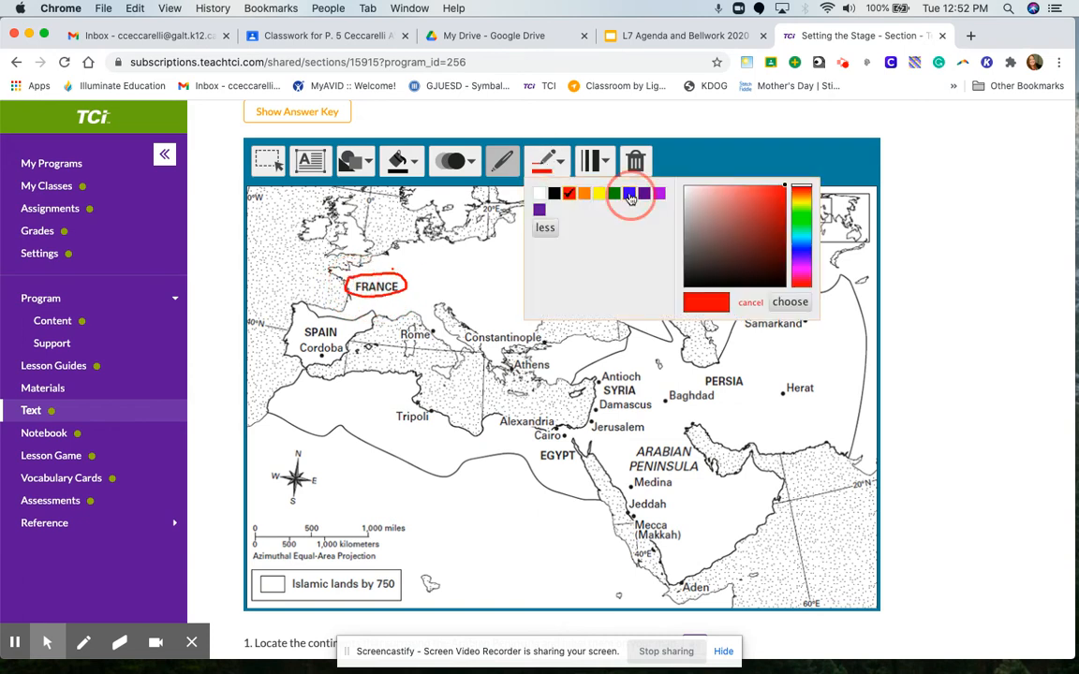
left_click(629, 193)
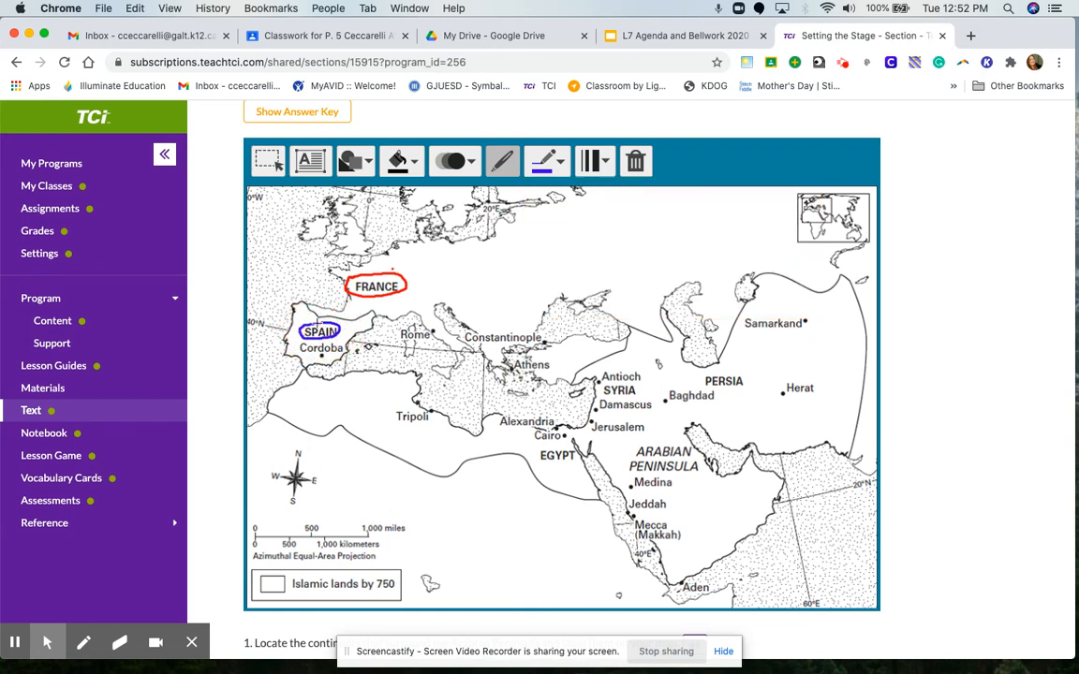
left_click_drag(478, 276, 779, 354)
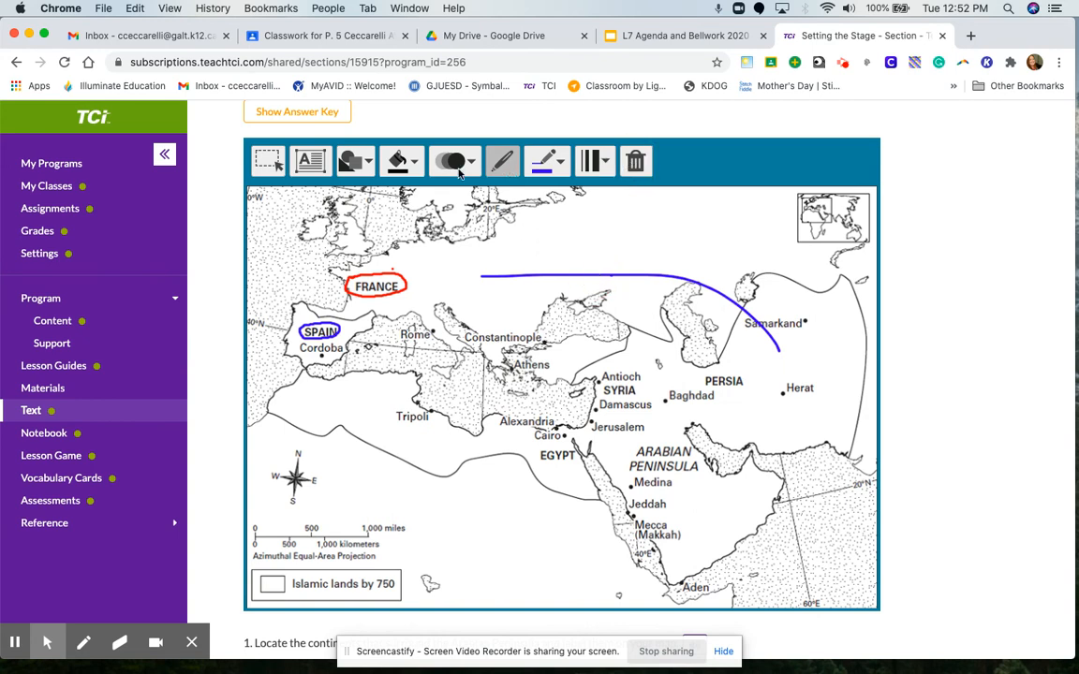
- Erase the blue arc and the circles around Spain and France, leaving the map unmarked
left_click(267, 161)
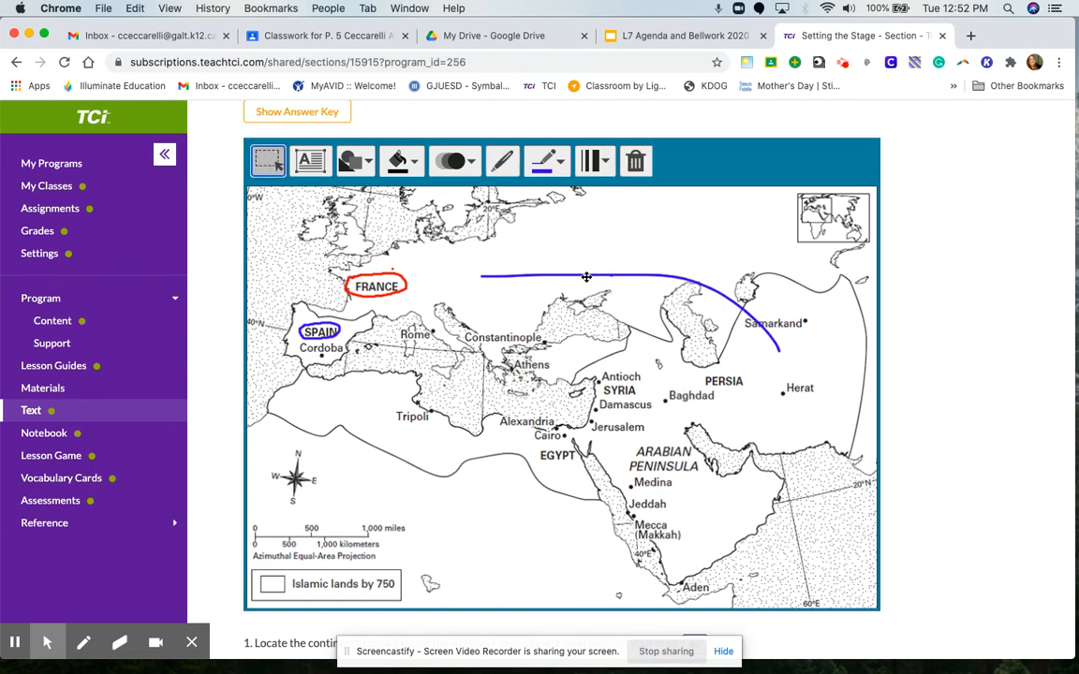
left_click(637, 161)
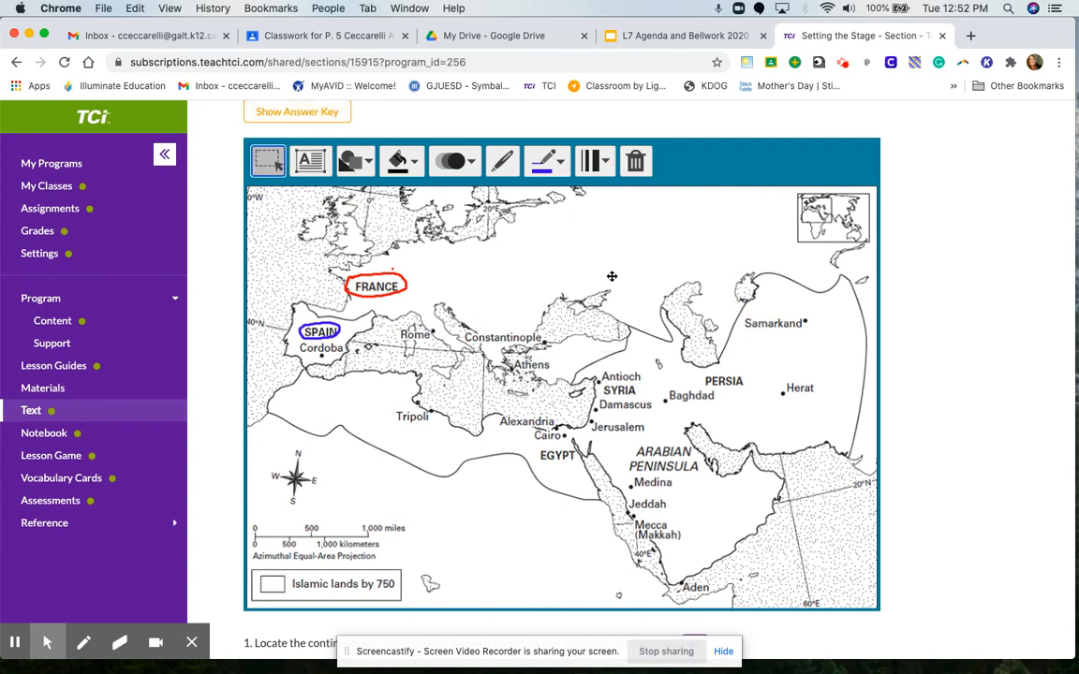
left_click(321, 331)
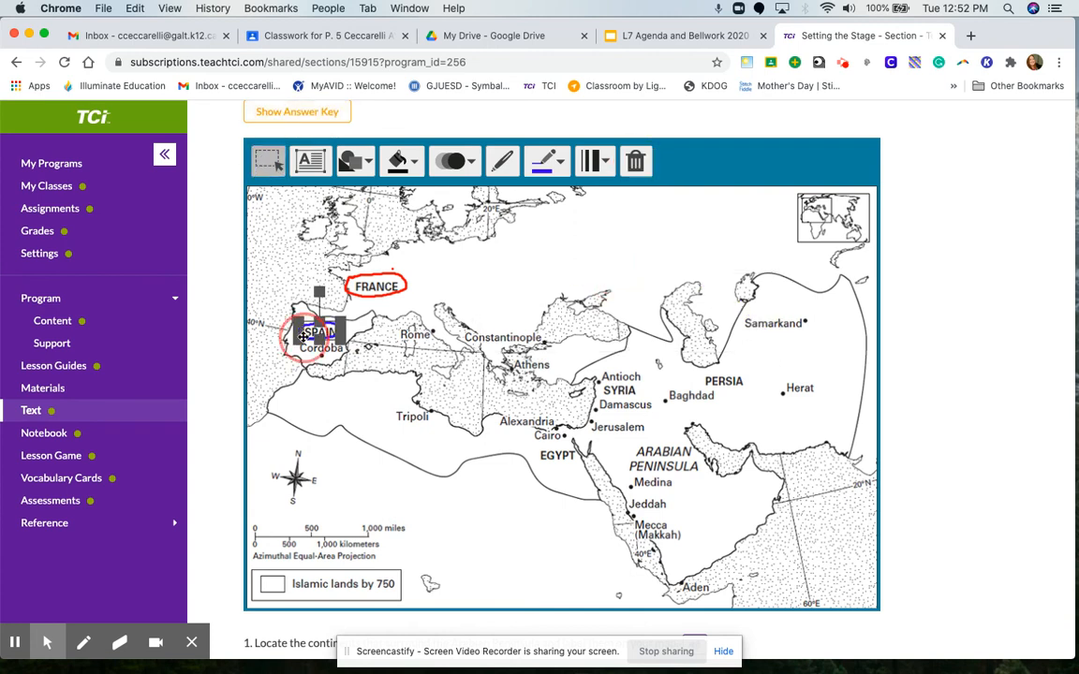
left_click(637, 161)
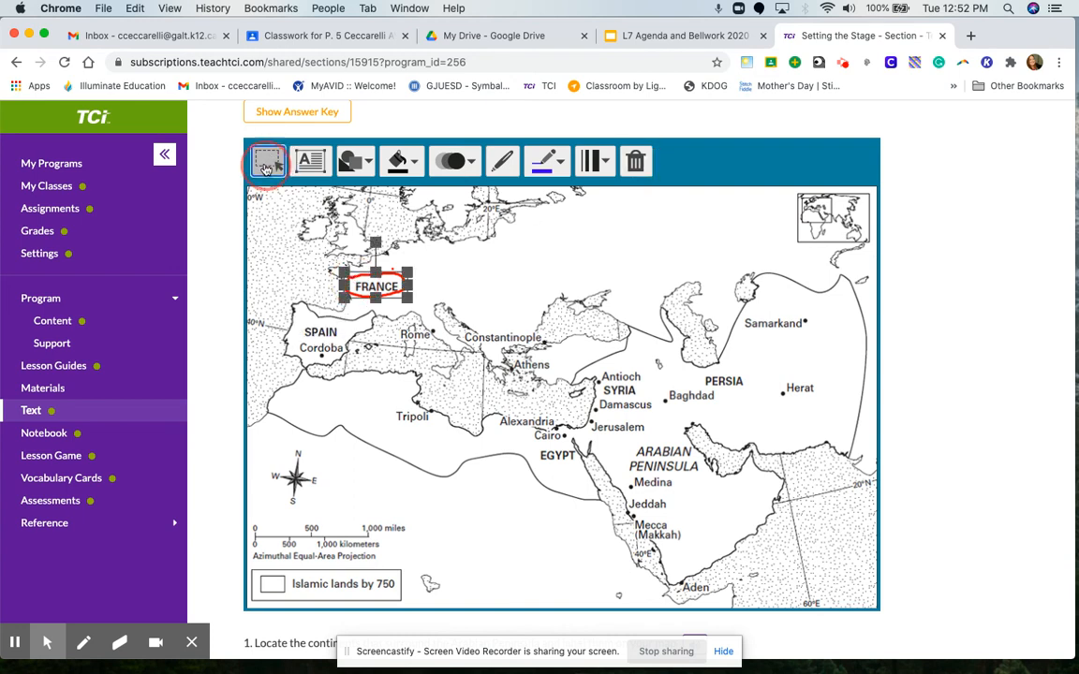
left_click(636, 161)
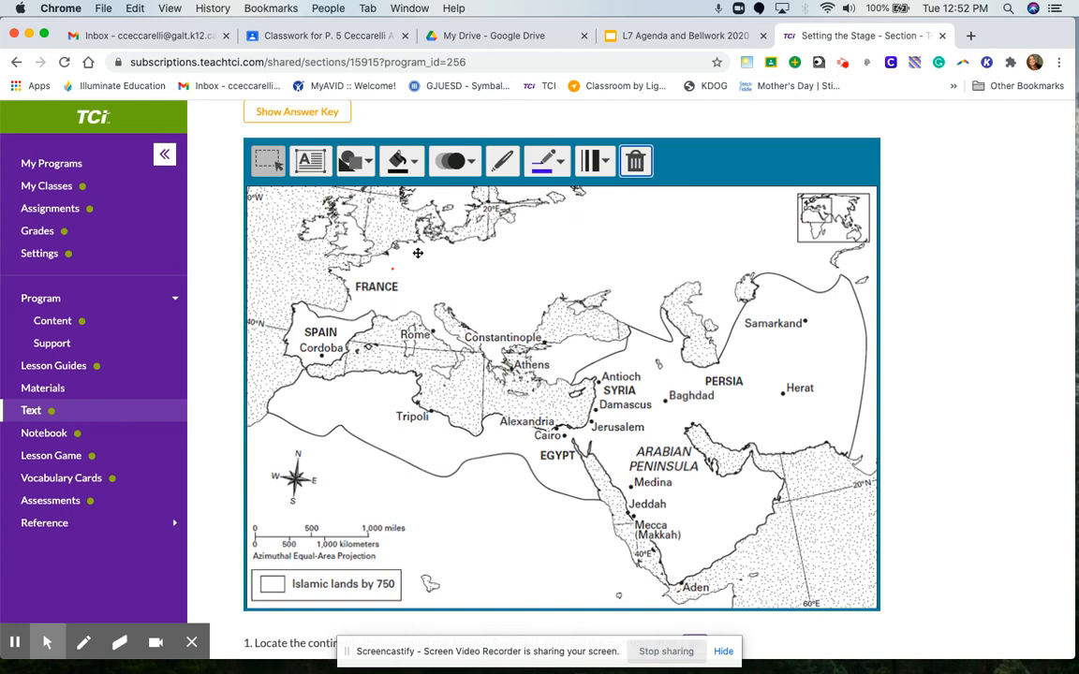
mouse_move(776, 281)
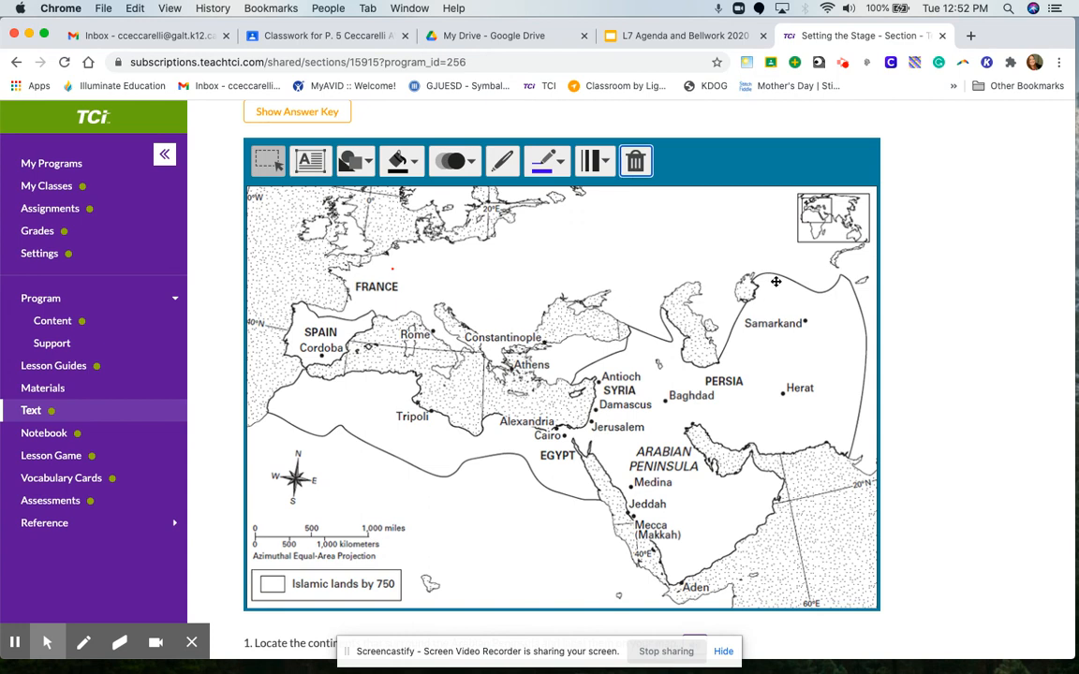
mouse_move(749, 550)
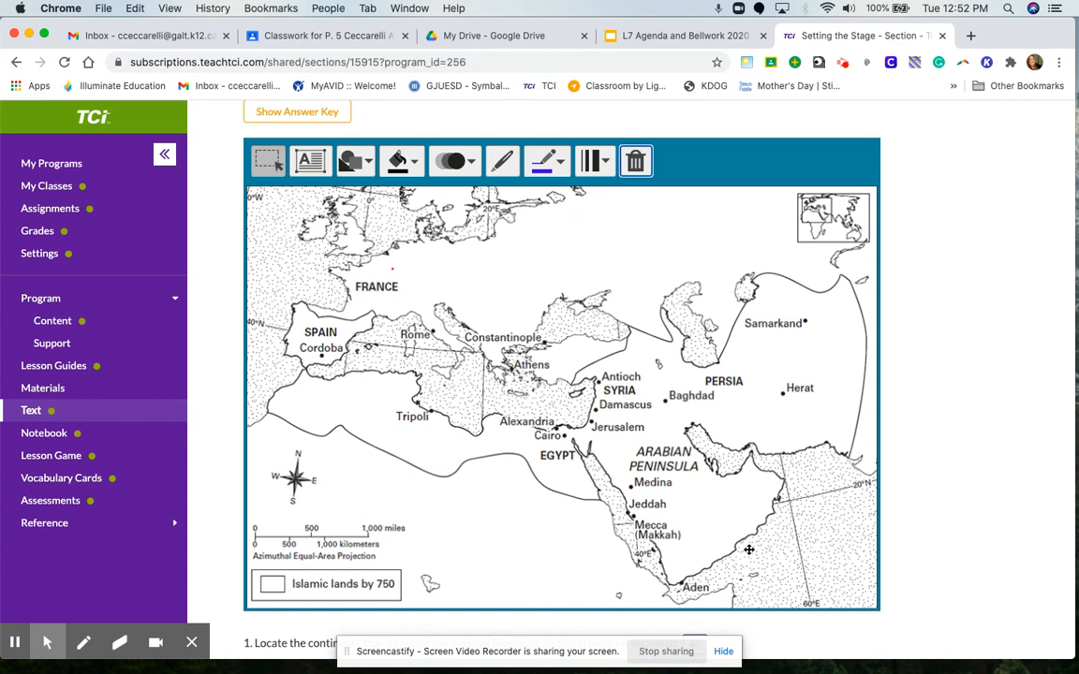
mouse_move(614, 523)
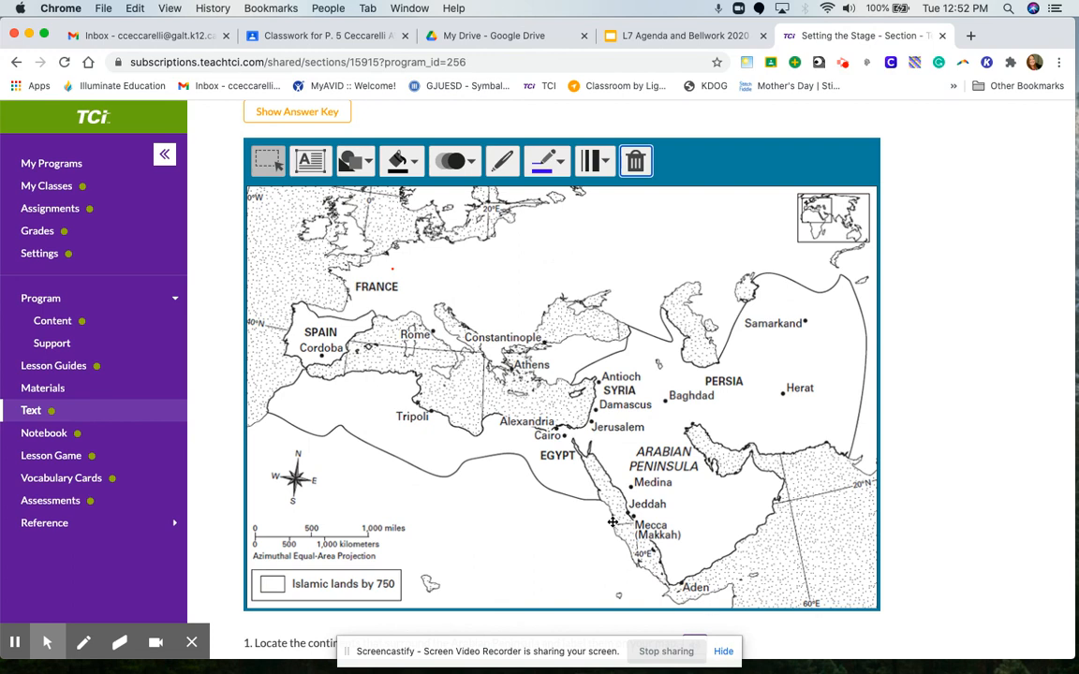
mouse_move(480, 322)
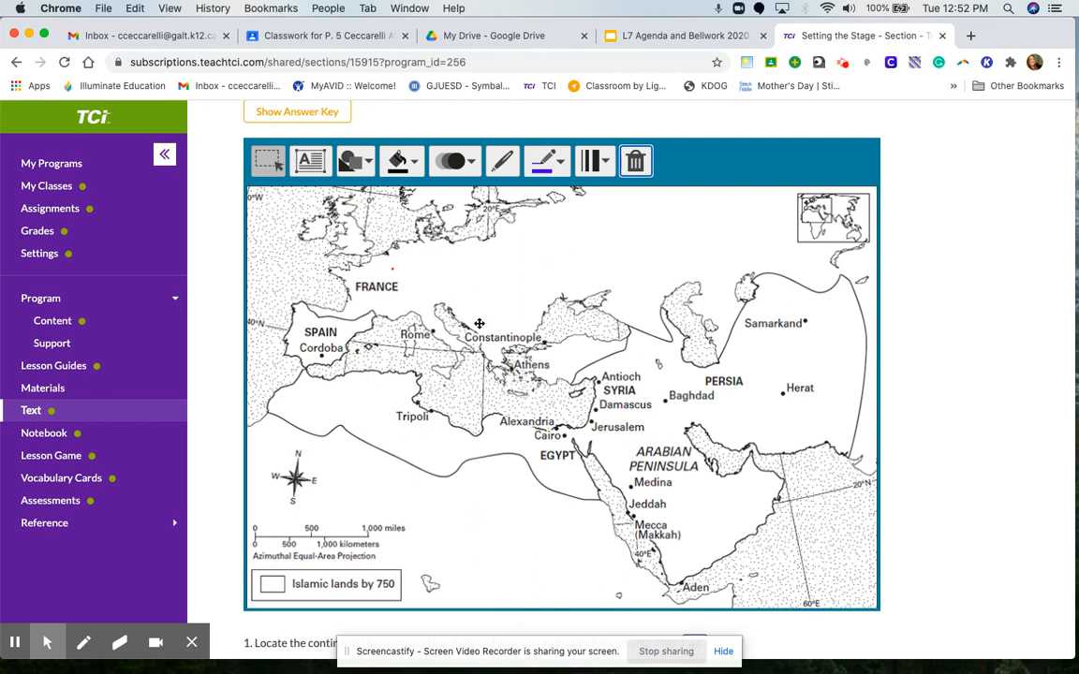
mouse_move(465, 184)
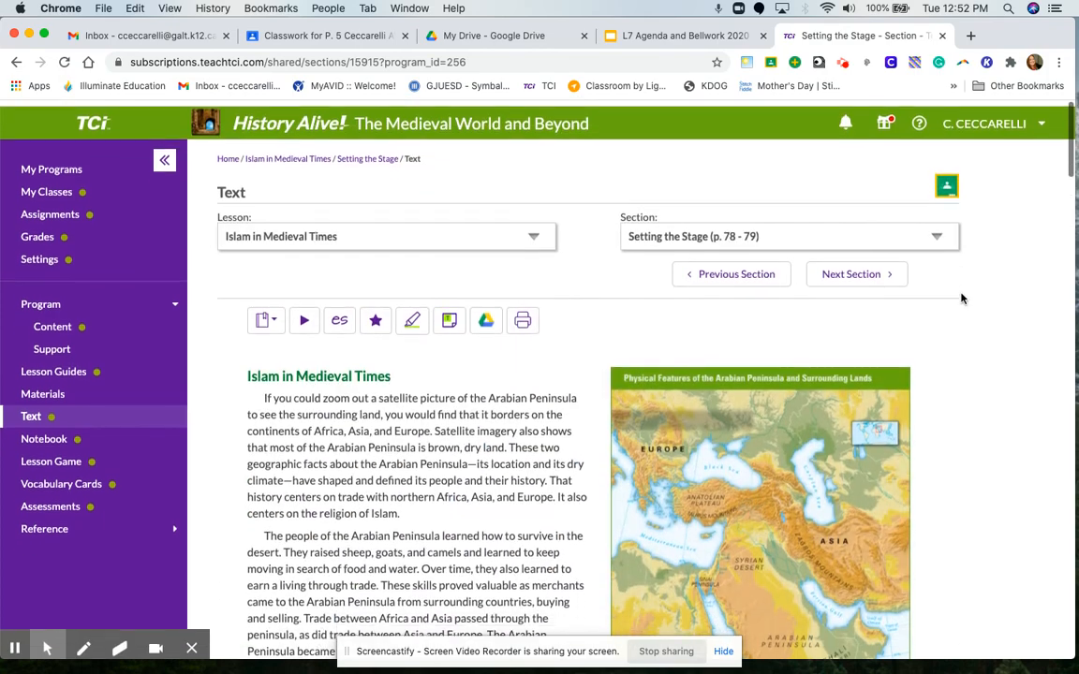
scroll("down", 3)
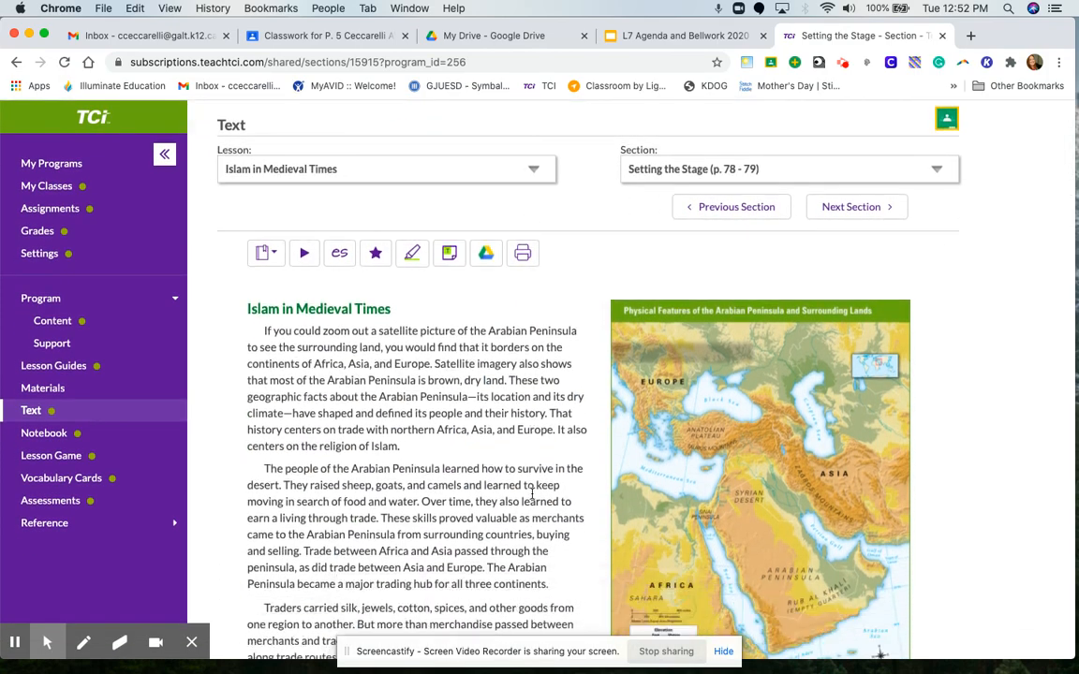
scroll("down", 3)
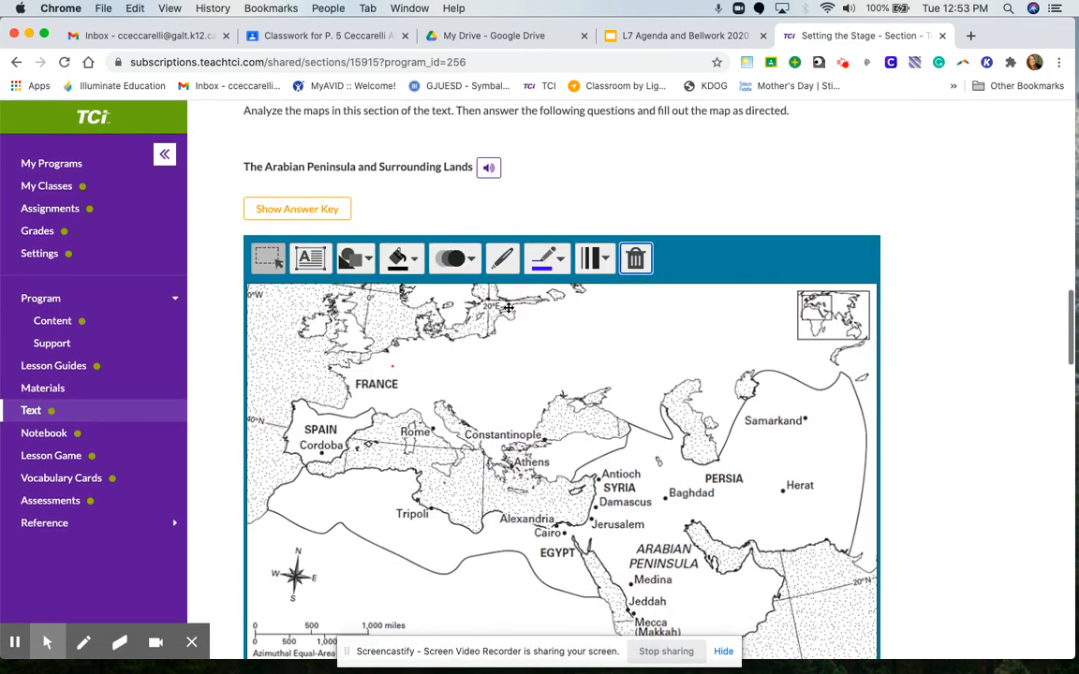